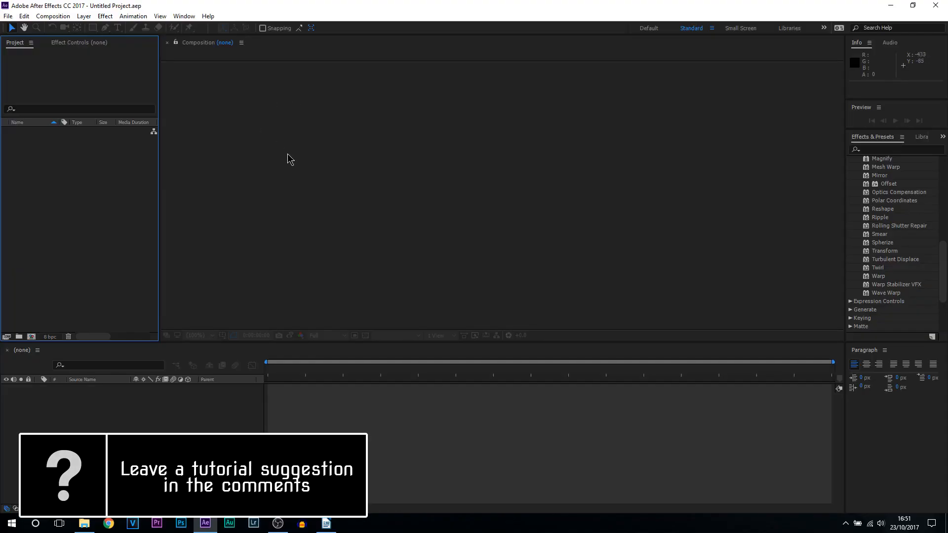
Step: Create Comp 1 as a 1920×1080, 29.97 fps, 30-second composition from the HDTV preset
left_click(53, 16)
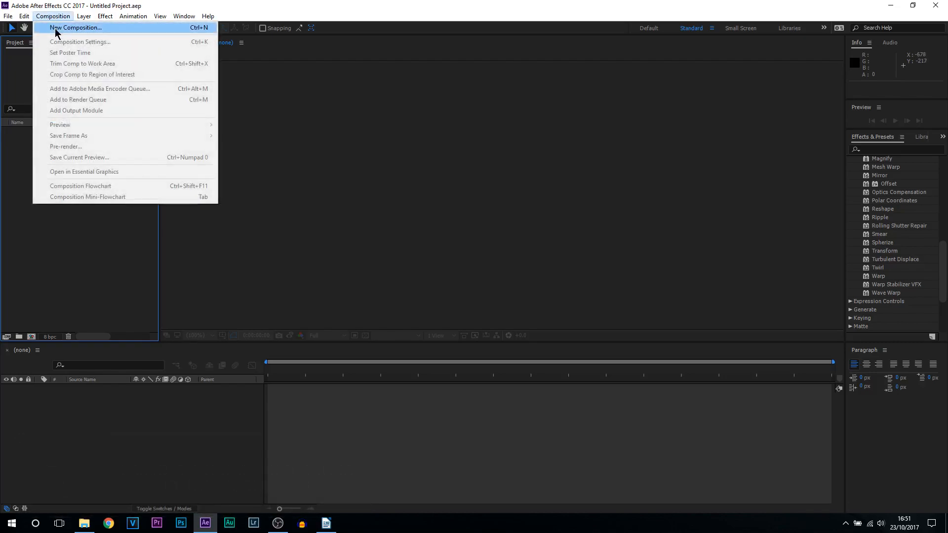
left_click(76, 28)
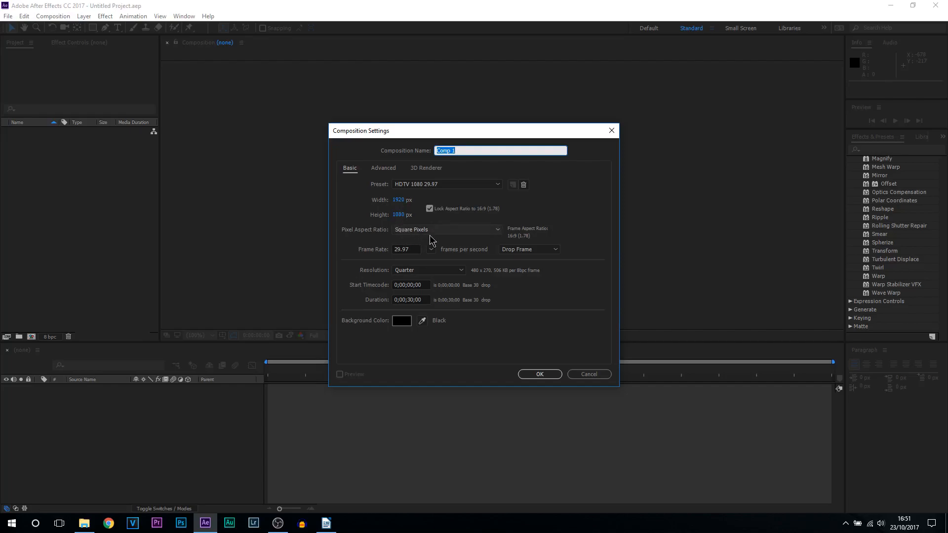
left_click(538, 373)
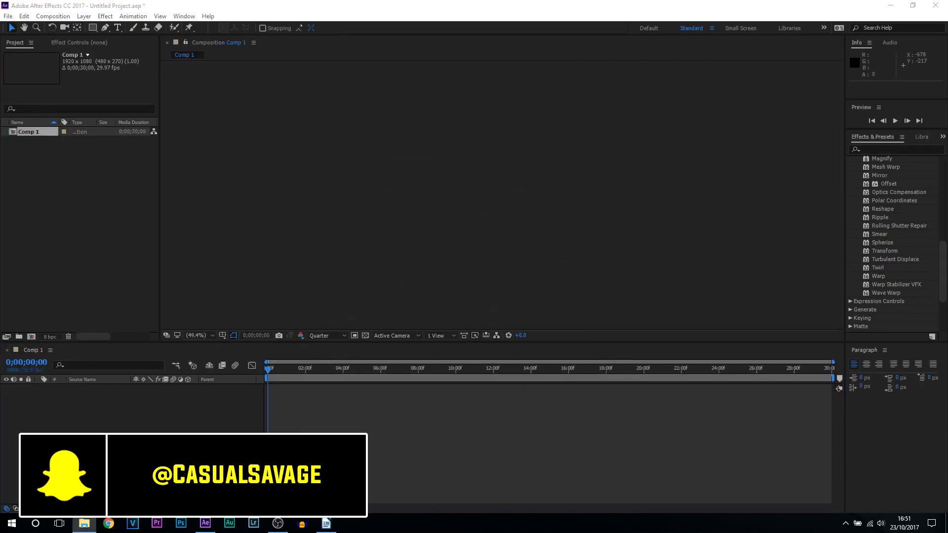
Step: Import the MP3 into the comp and add a full-frame Dark Gray Solid 1 above it
key("capslock")
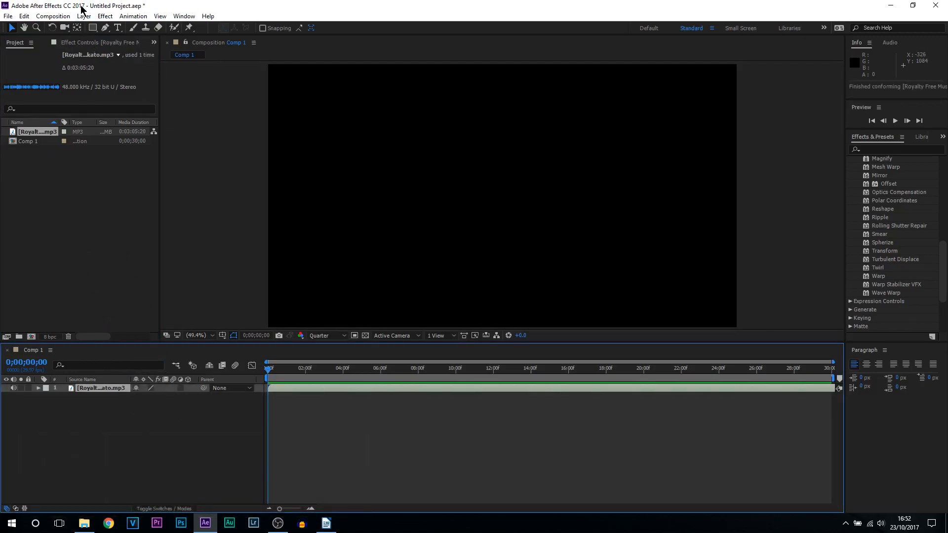
left_click(83, 16)
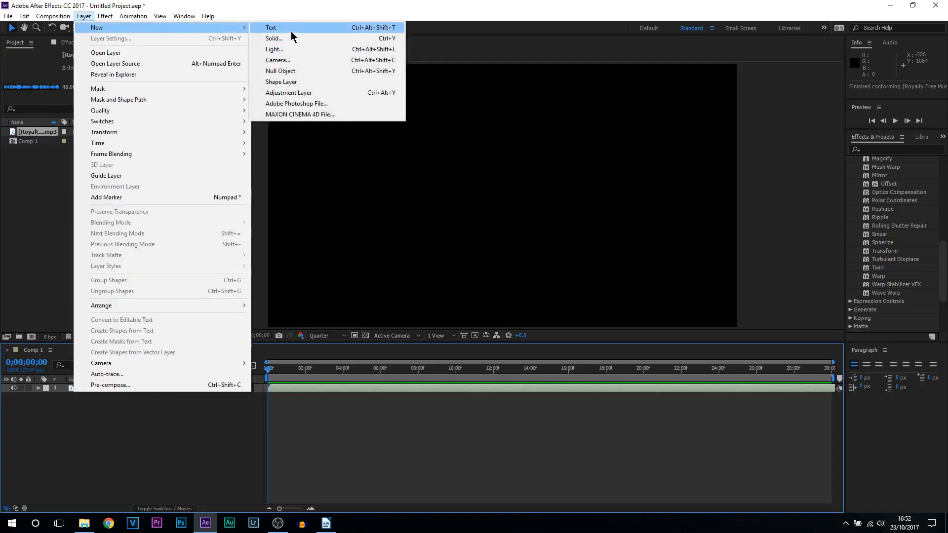
left_click(274, 38)
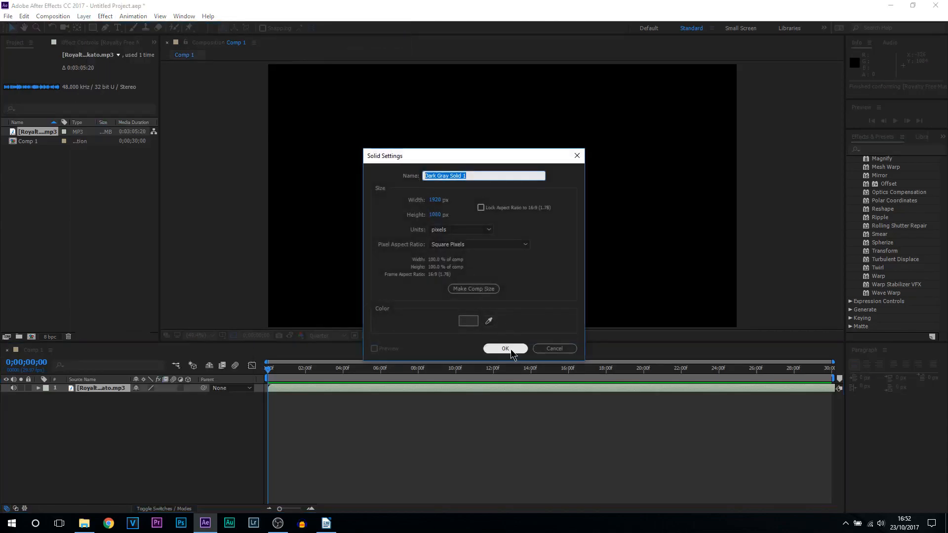
left_click(504, 348)
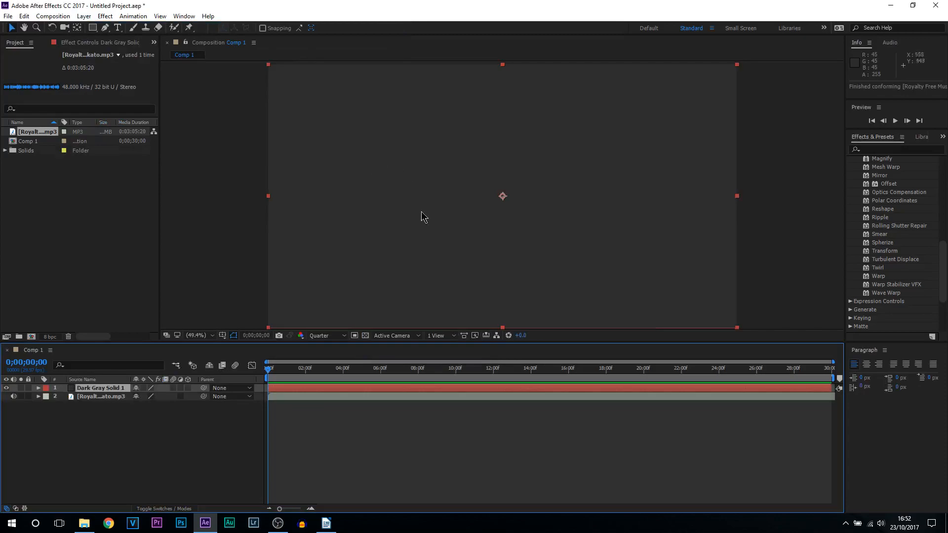
mouse_move(399, 159)
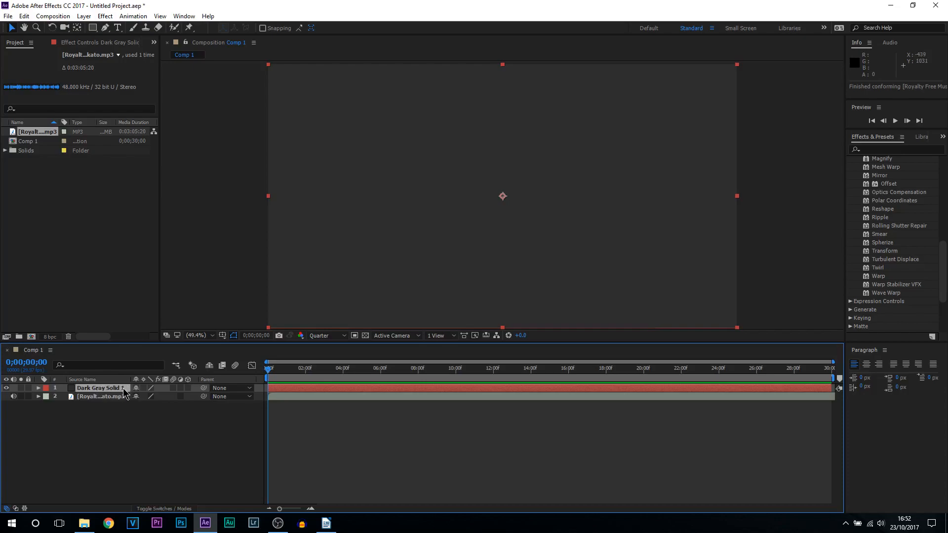
left_click(105, 16)
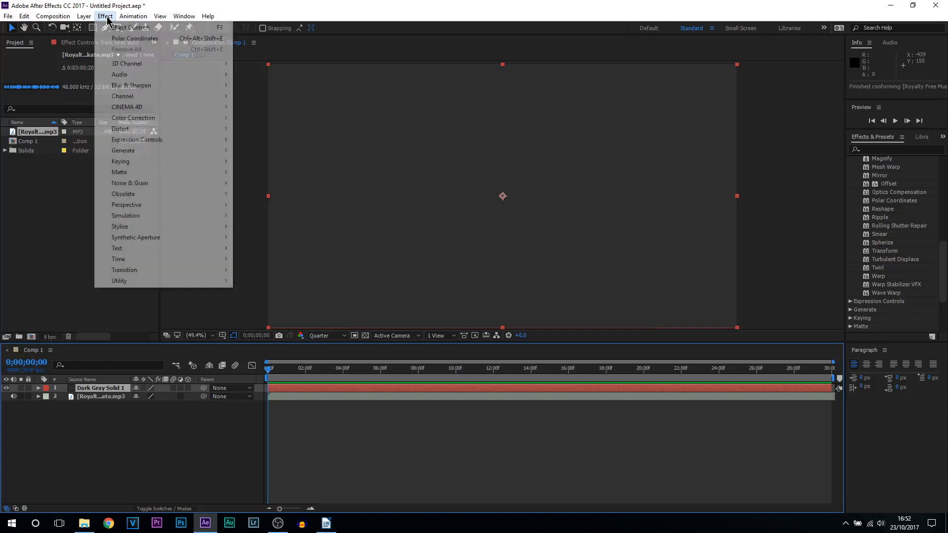
mouse_move(123, 150)
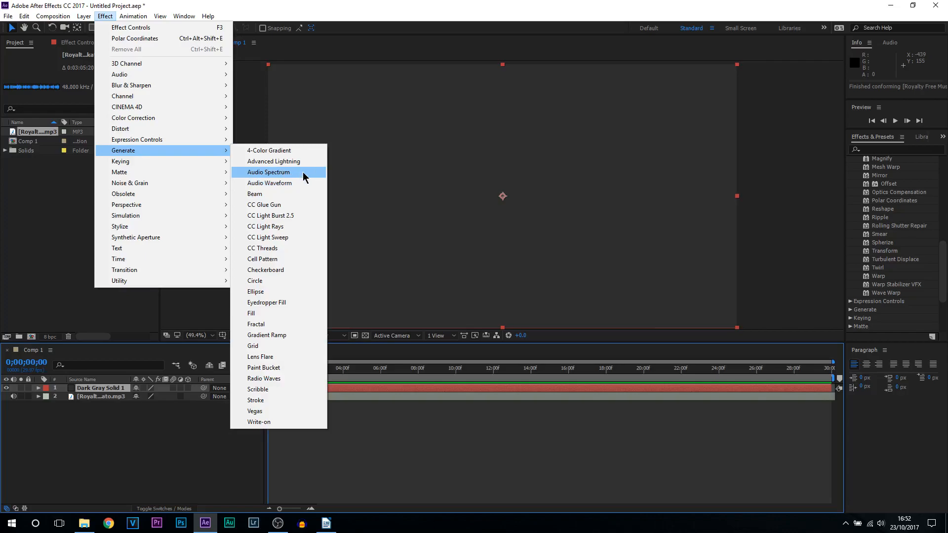
mouse_move(270, 184)
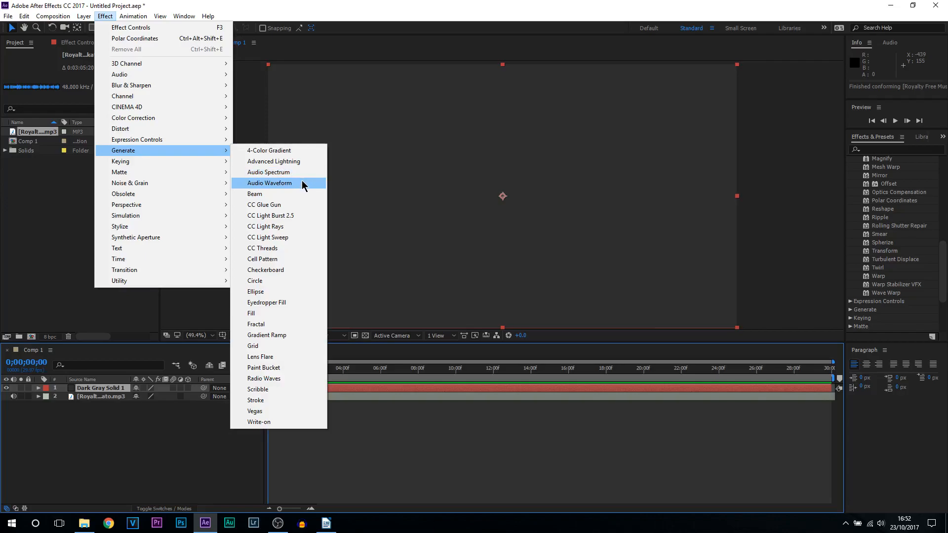
left_click(269, 184)
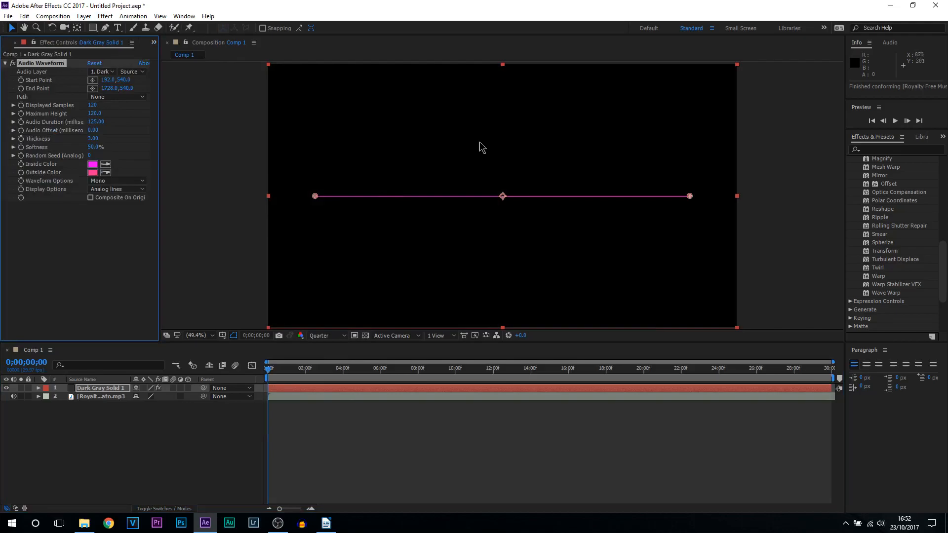
mouse_move(335, 369)
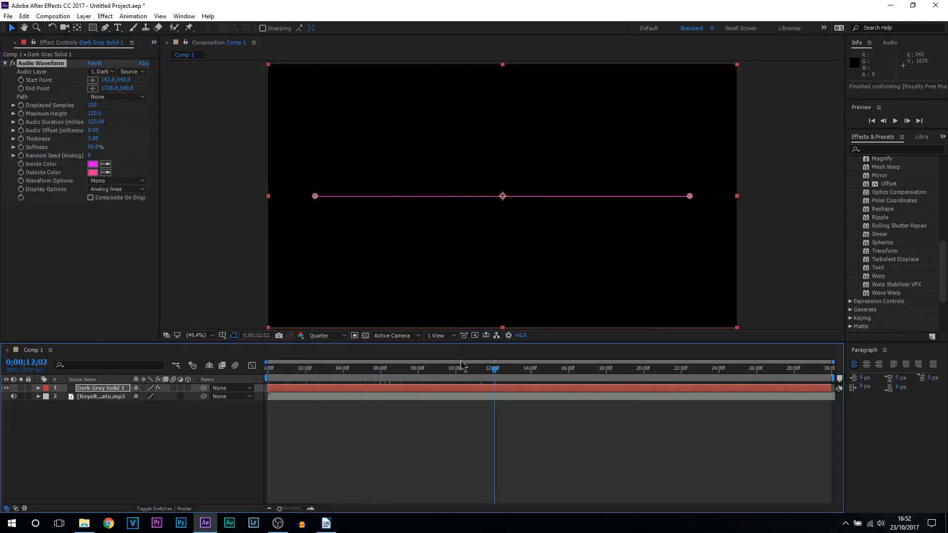
key("Home")
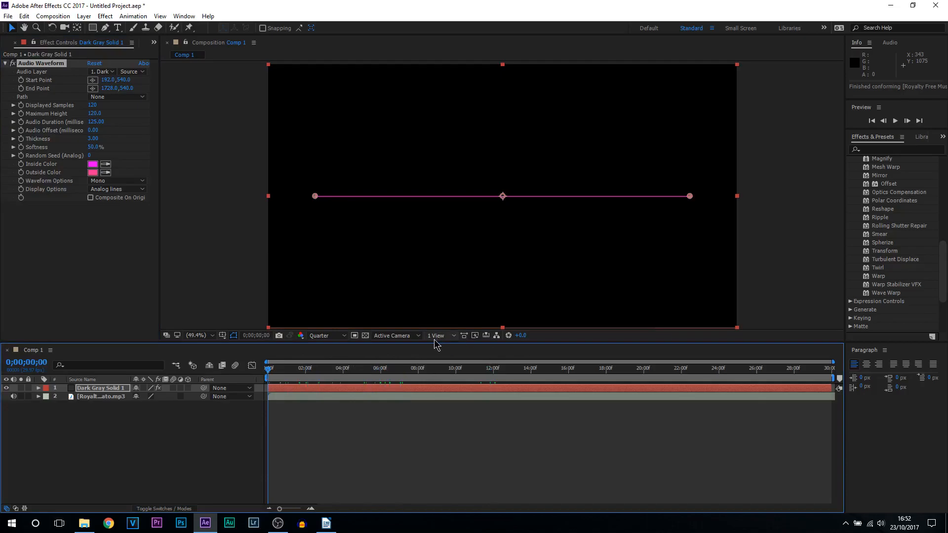
mouse_move(27, 75)
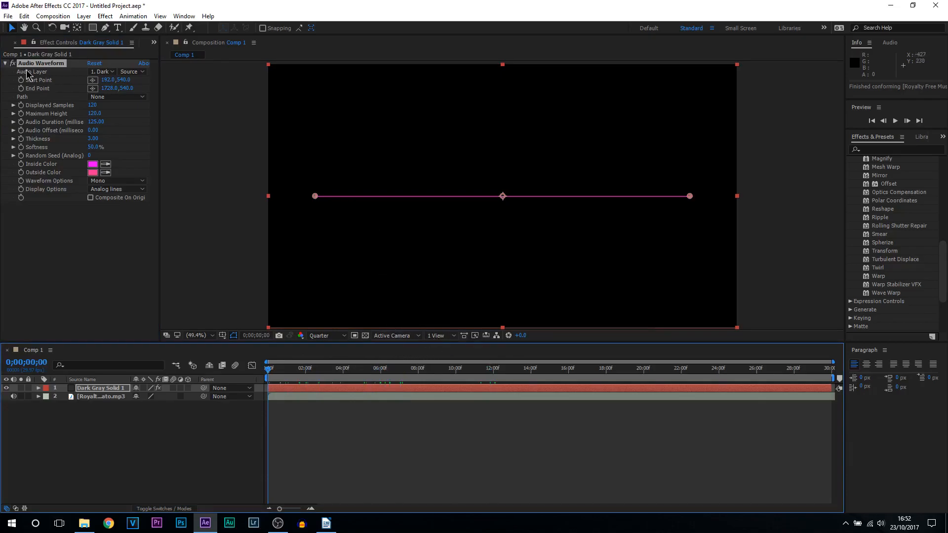
left_click(102, 72)
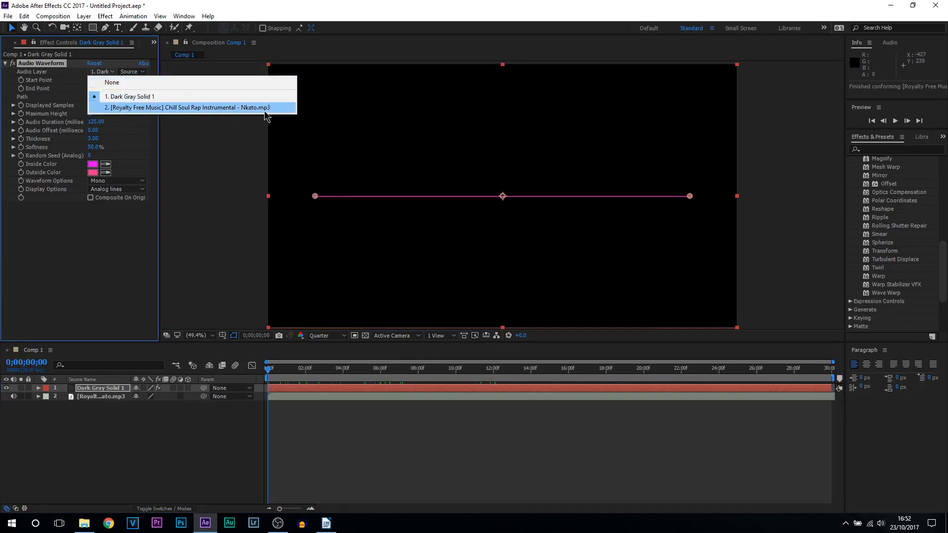
left_click(190, 106)
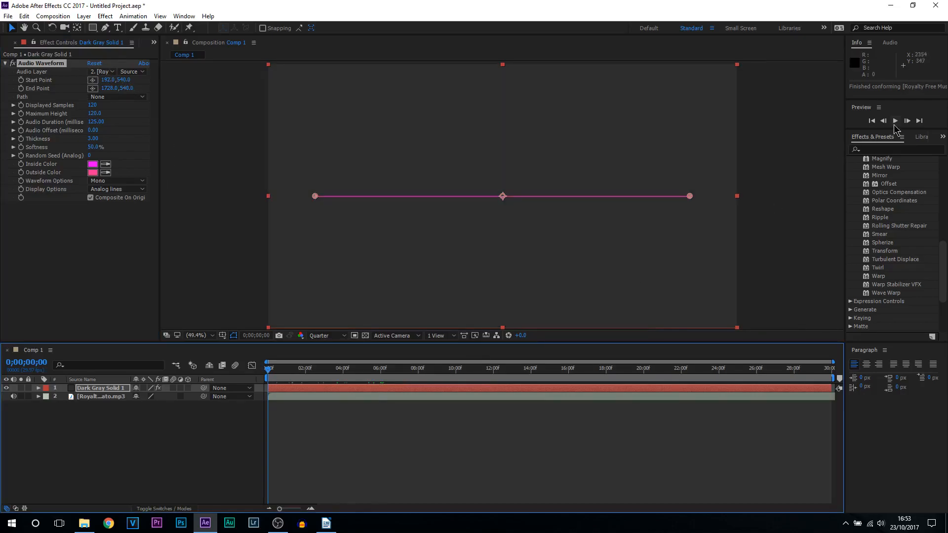
left_click(896, 121)
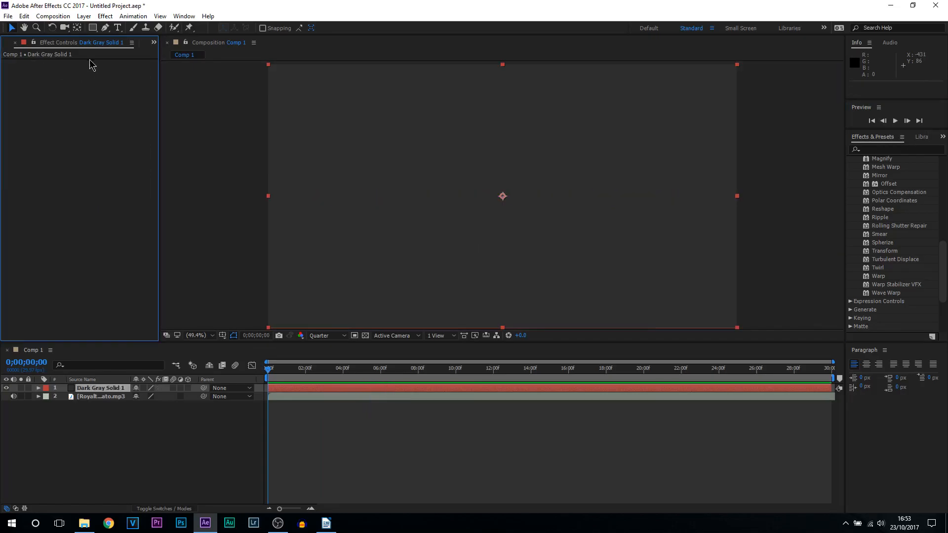
Step: Apply Generate > Audio Spectrum to Dark Gray Solid 1 with the MP3 as its Audio Layer
left_click(104, 16)
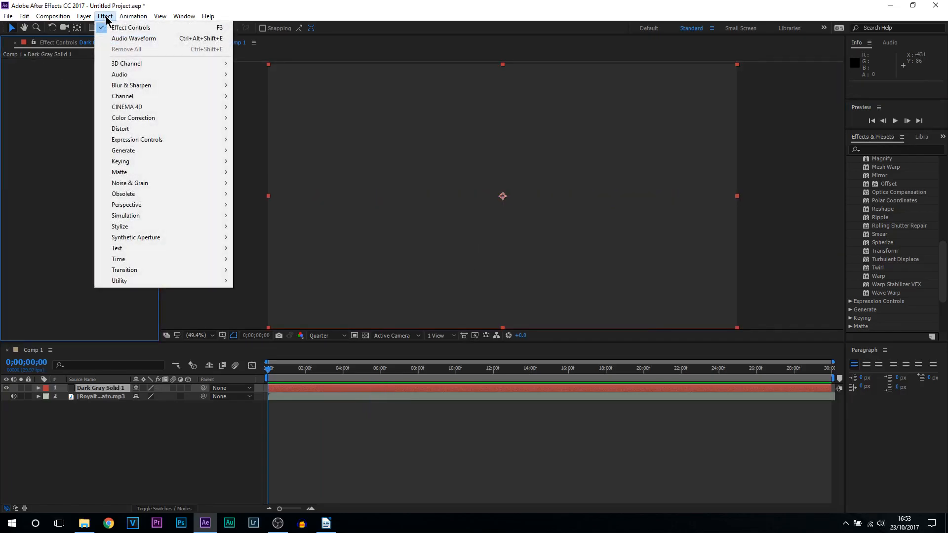
mouse_move(122, 150)
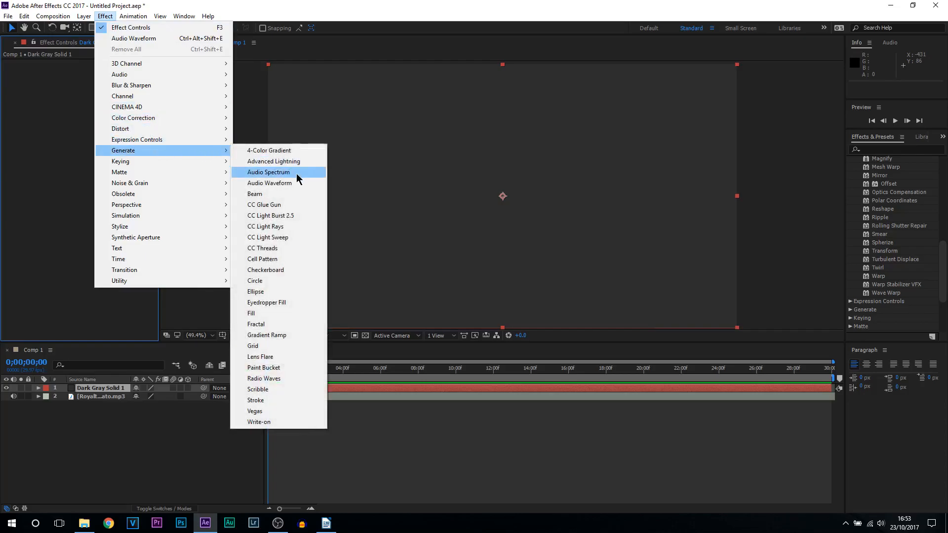
left_click(269, 172)
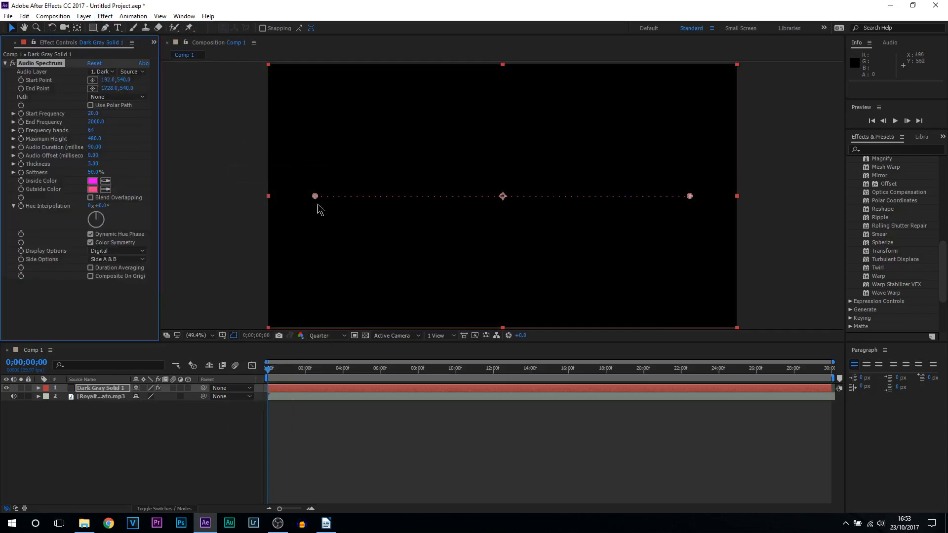
mouse_move(370, 294)
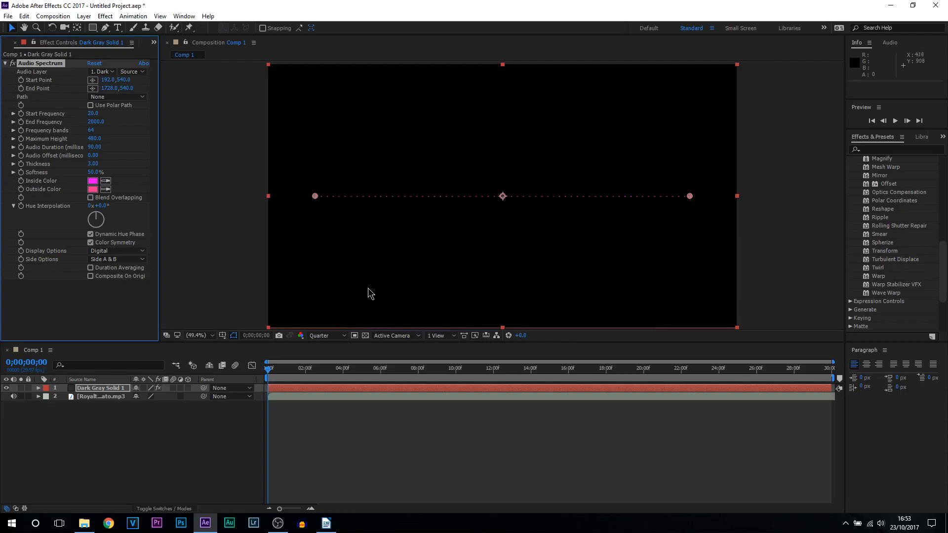
mouse_move(108, 79)
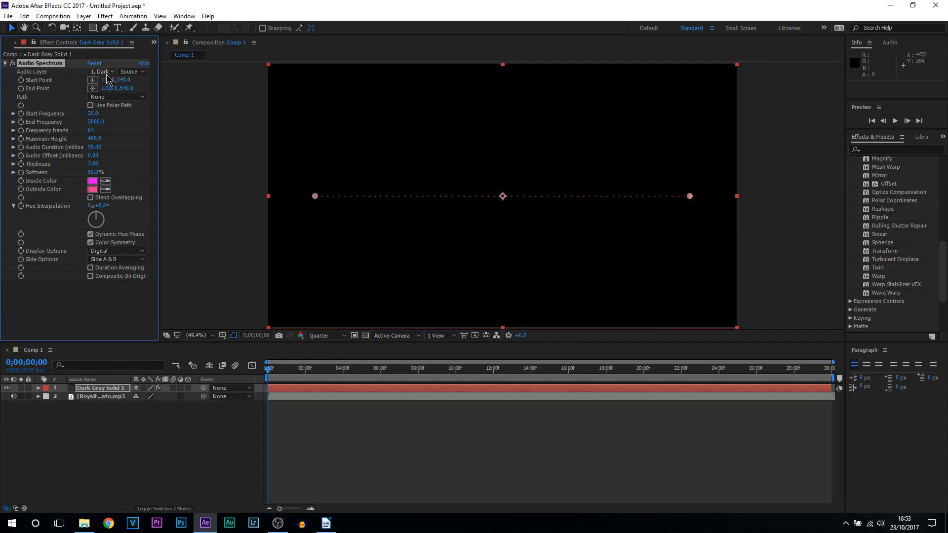
left_click(101, 71)
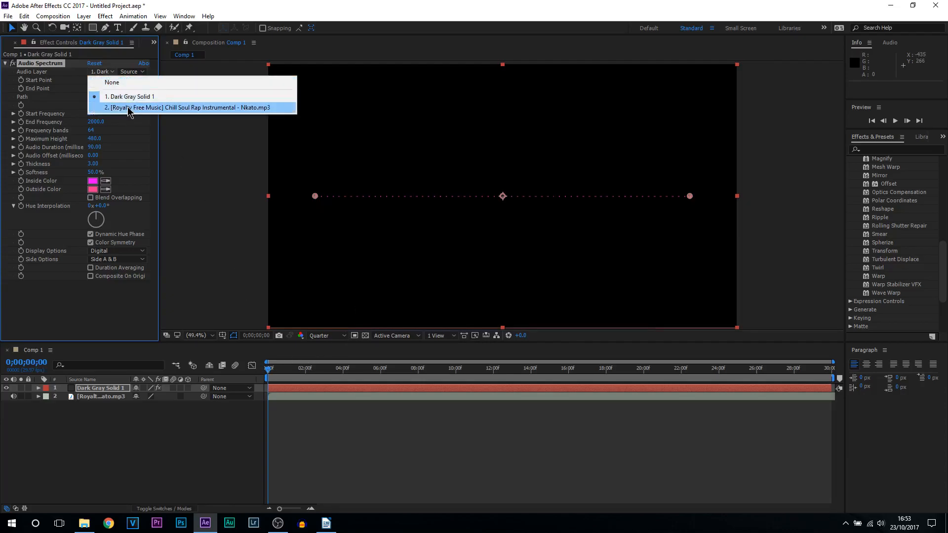
left_click(190, 106)
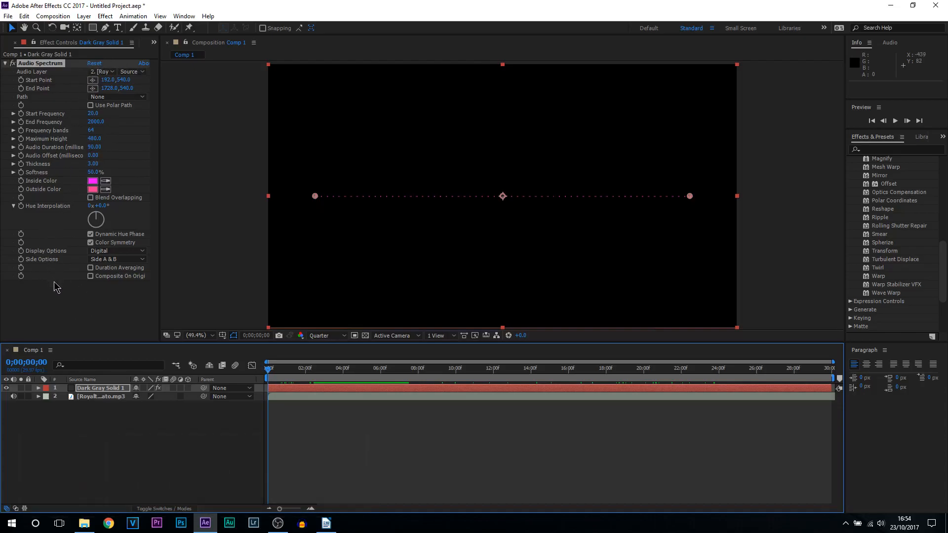
mouse_move(65, 279)
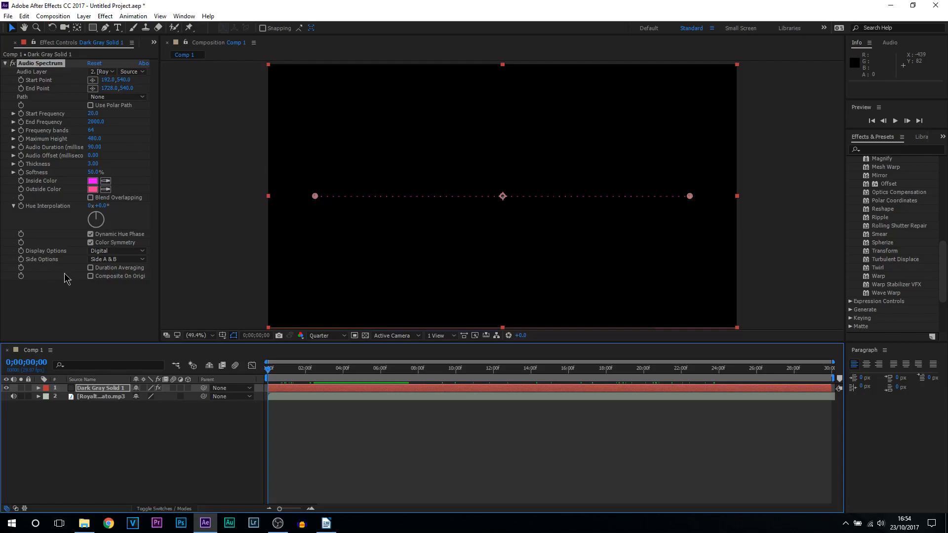
mouse_move(49, 286)
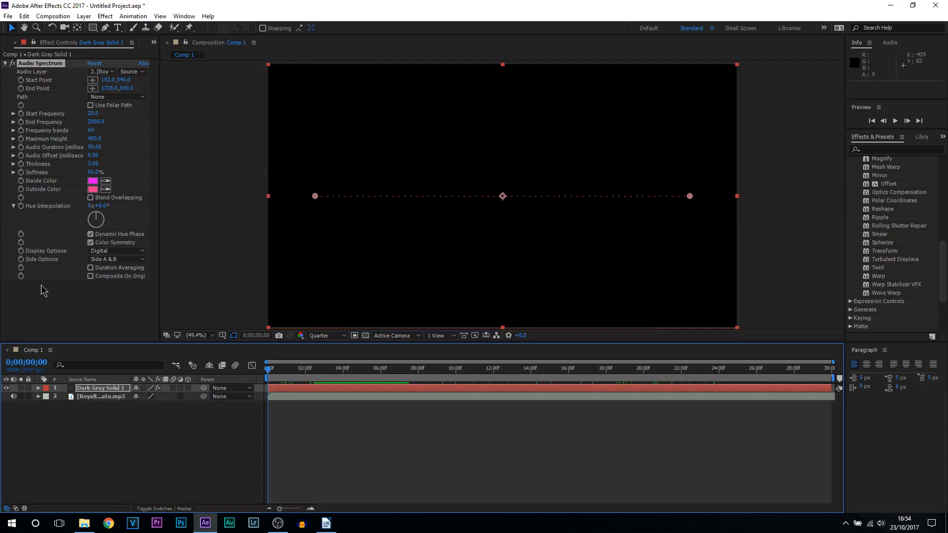
mouse_move(173, 88)
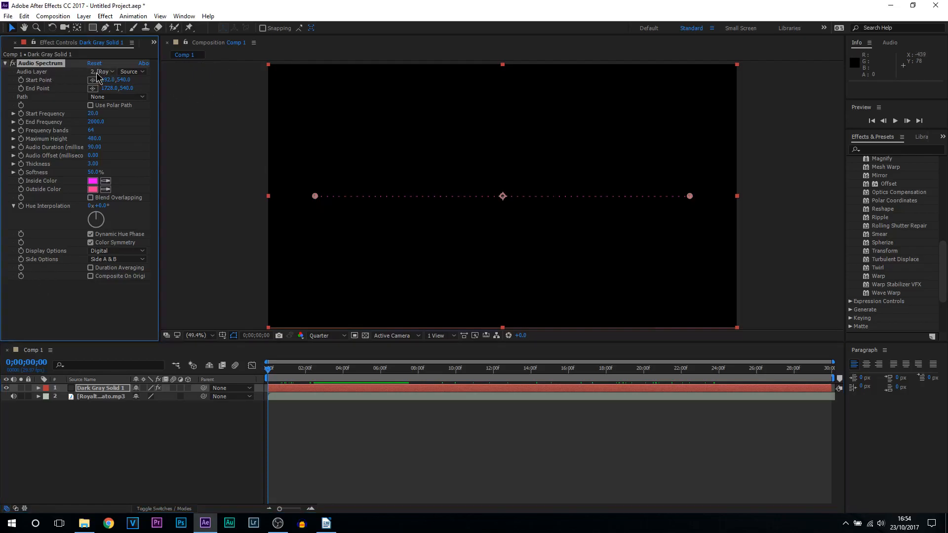
Step: Keep the MP3 as audio source and drag the spectrum's start and end points to the frame edges
left_click(103, 71)
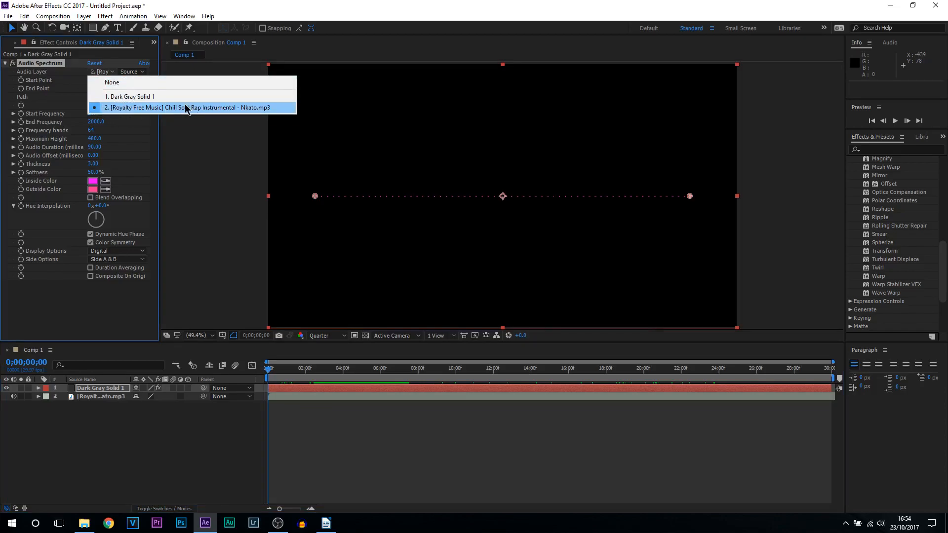
mouse_move(259, 117)
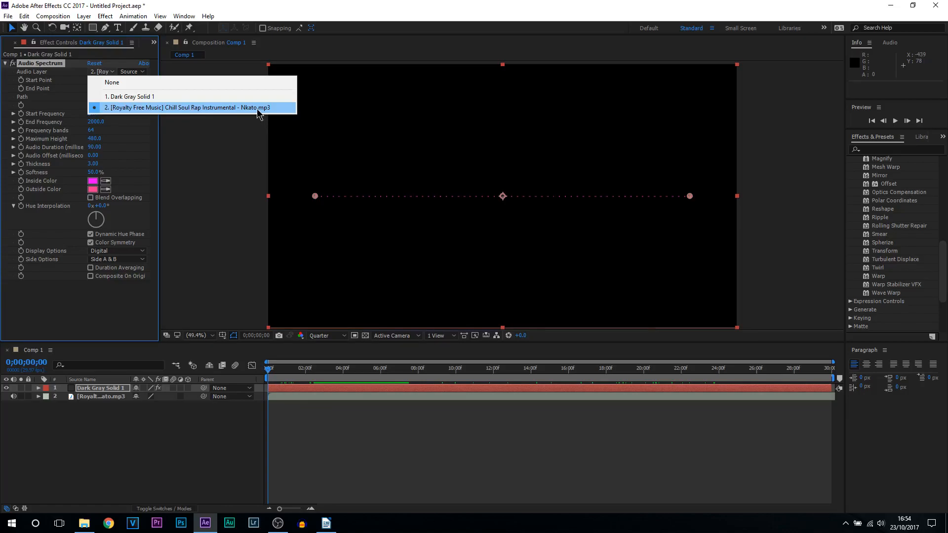
left_click(190, 107)
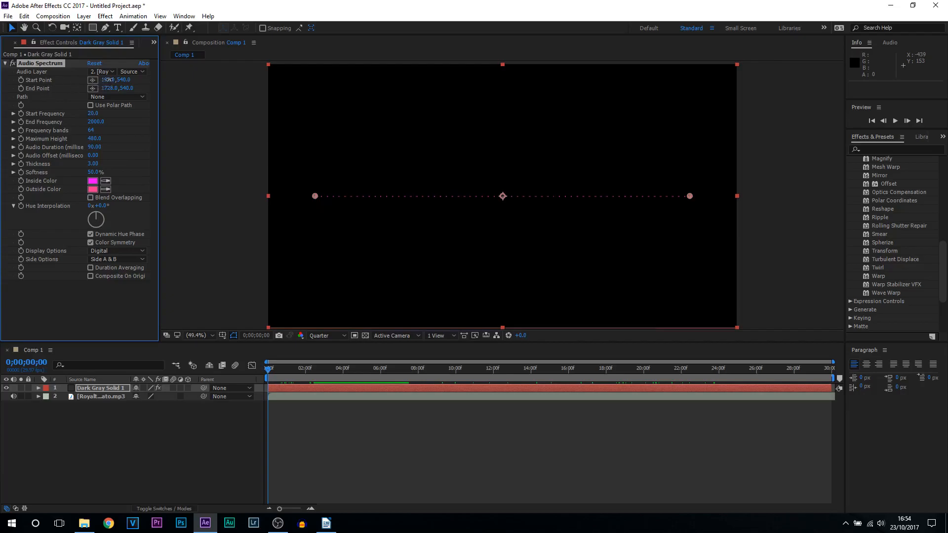
left_click_drag(314, 195, 405, 195)
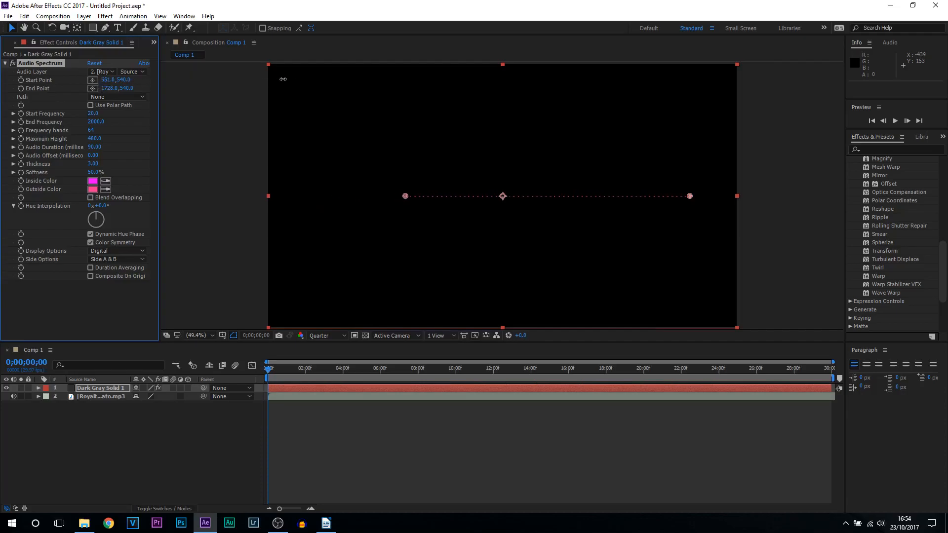
left_click_drag(404, 196, 274, 195)
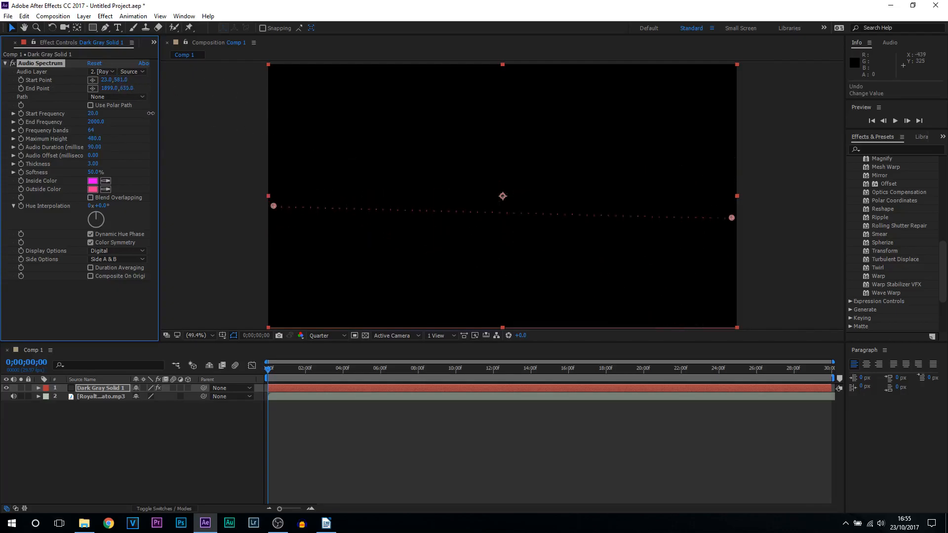
Step: Set the spectrum's Path to Mask 1 and scrub to about nine seconds to preview it
left_click(117, 97)
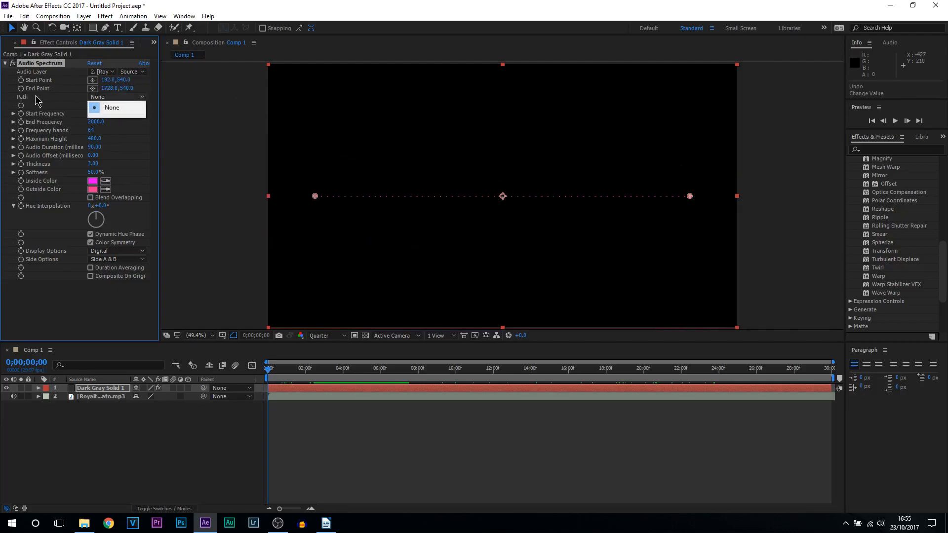
mouse_move(116, 31)
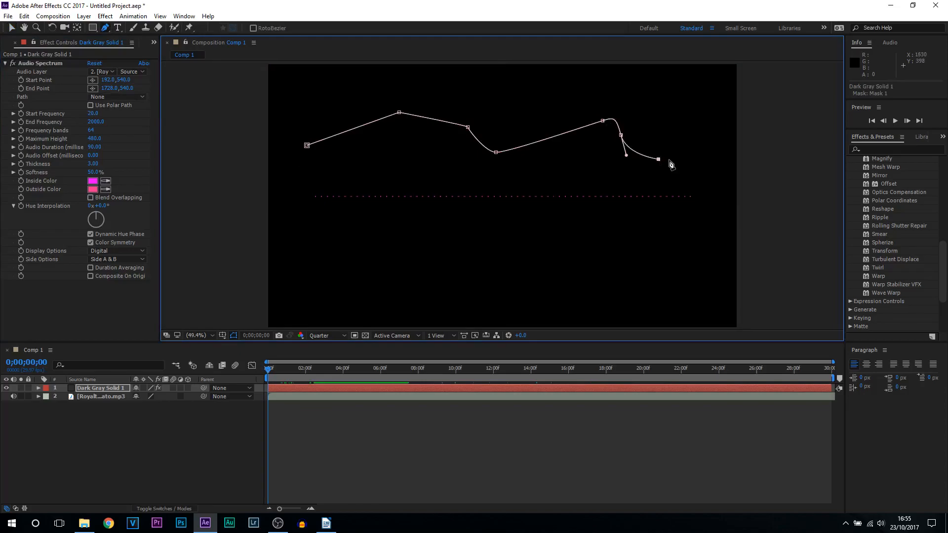
left_click(118, 97)
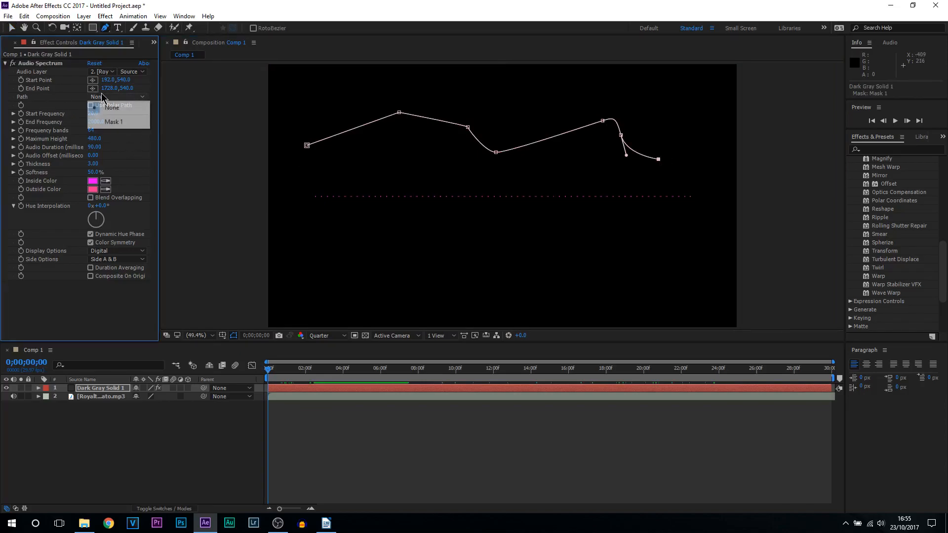
left_click(112, 122)
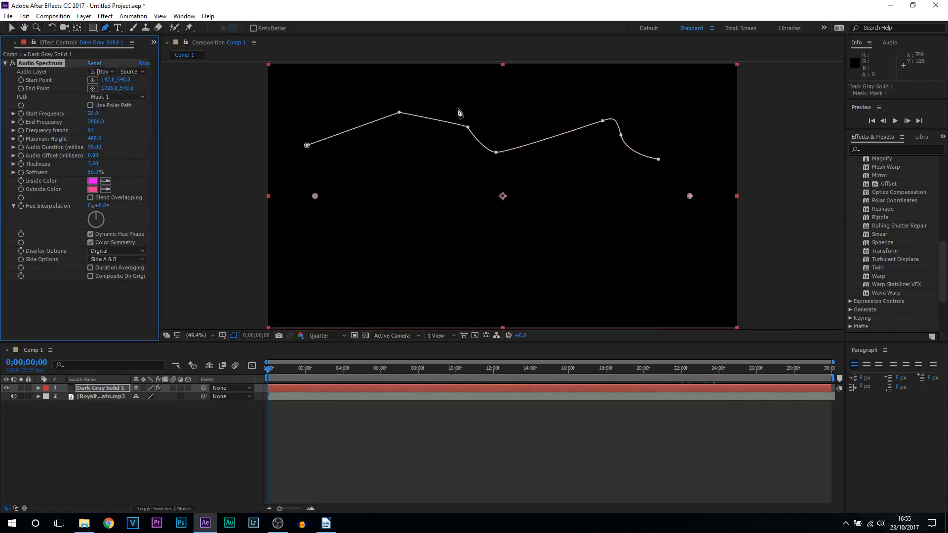
left_click(327, 367)
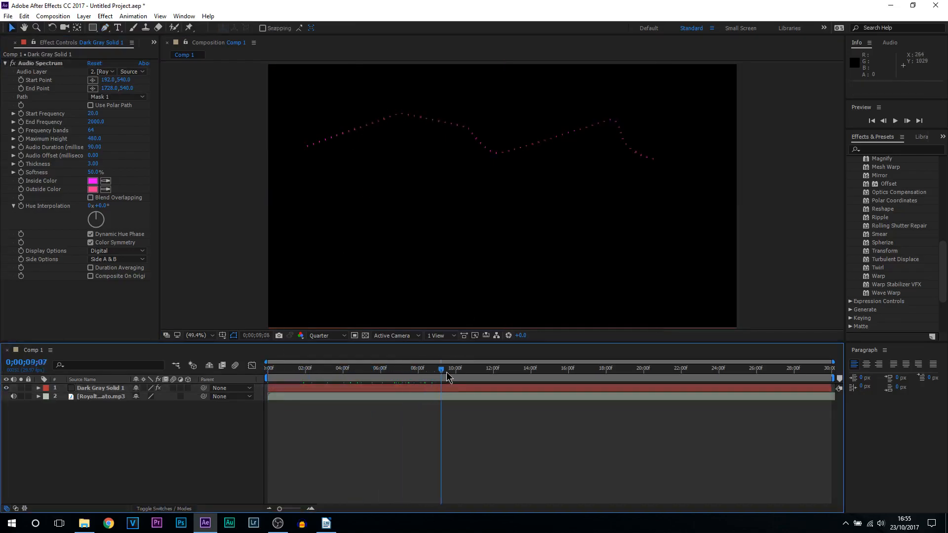
left_click_drag(442, 369, 438, 369)
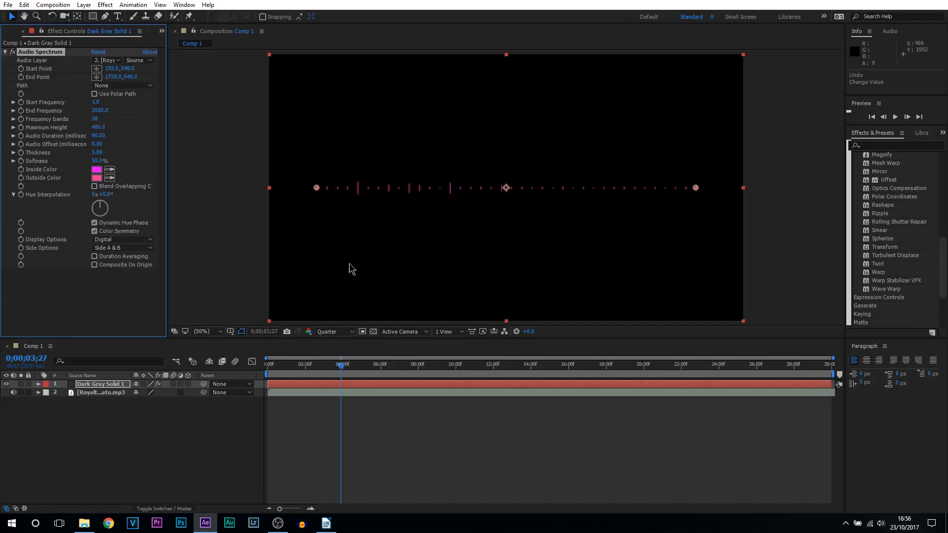
mouse_move(336, 202)
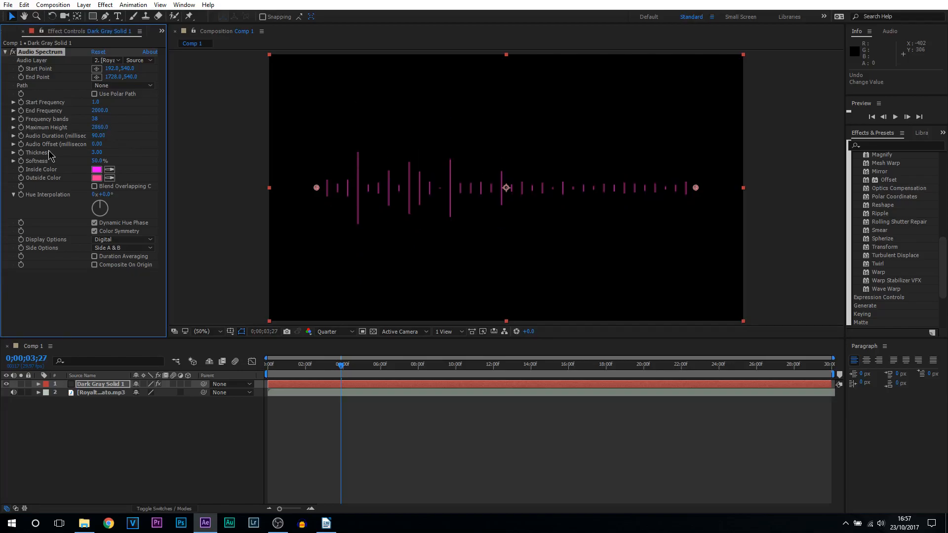
mouse_move(367, 176)
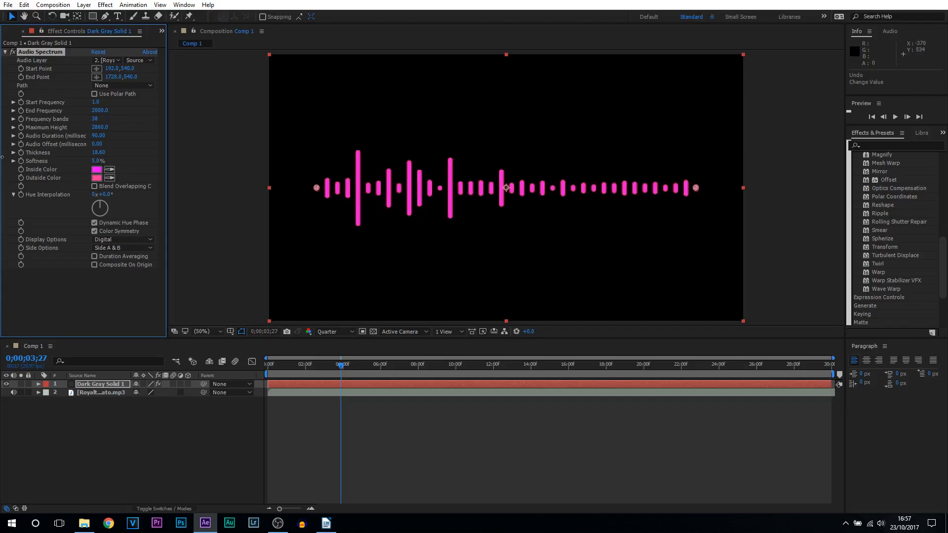
Step: Lower the spectrum's Softness to 0% for fully hard-edged bars
left_click(97, 160)
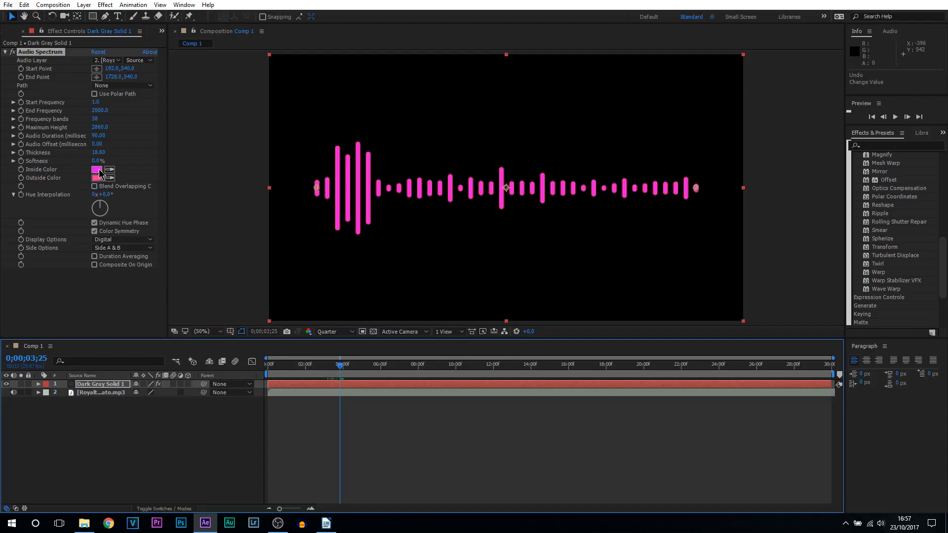
Step: Set both the Inside Color and Outside Color of the bars to green
left_click(97, 171)
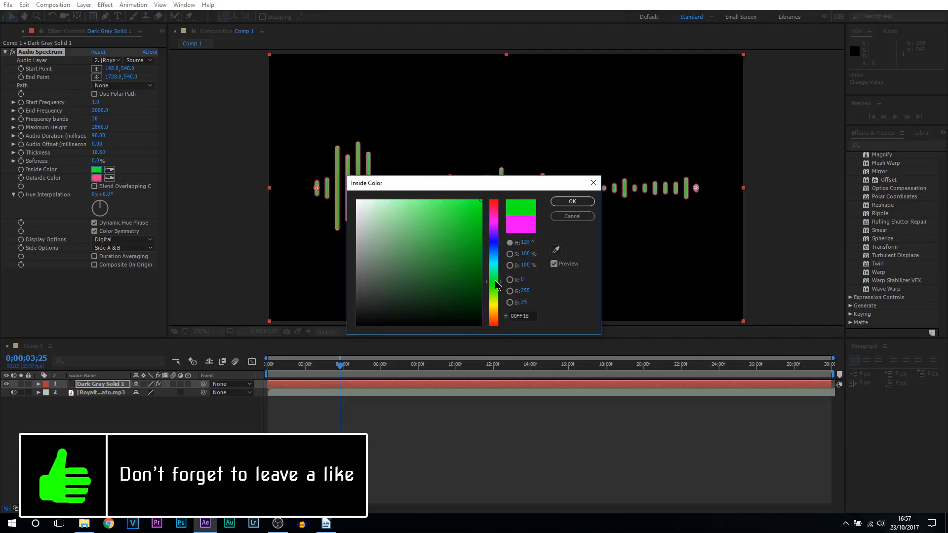
left_click(571, 202)
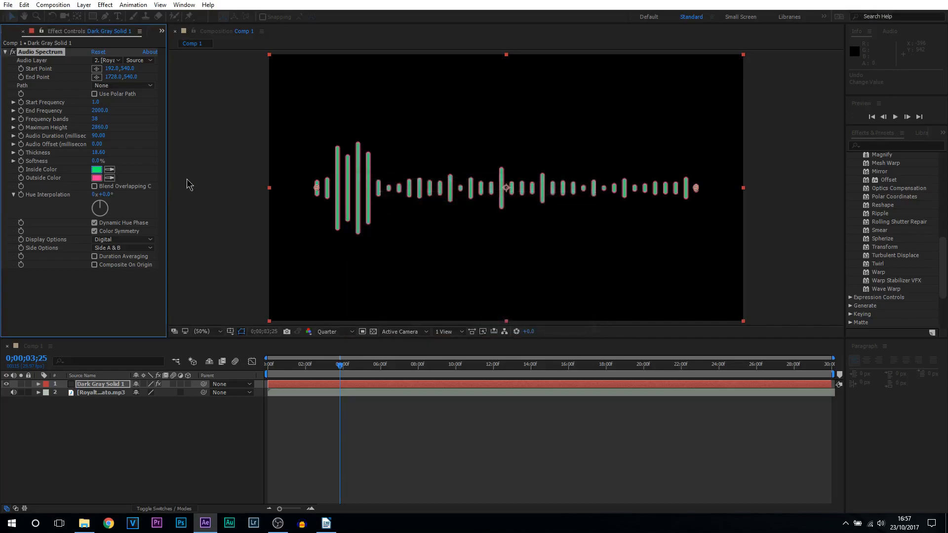
left_click(98, 178)
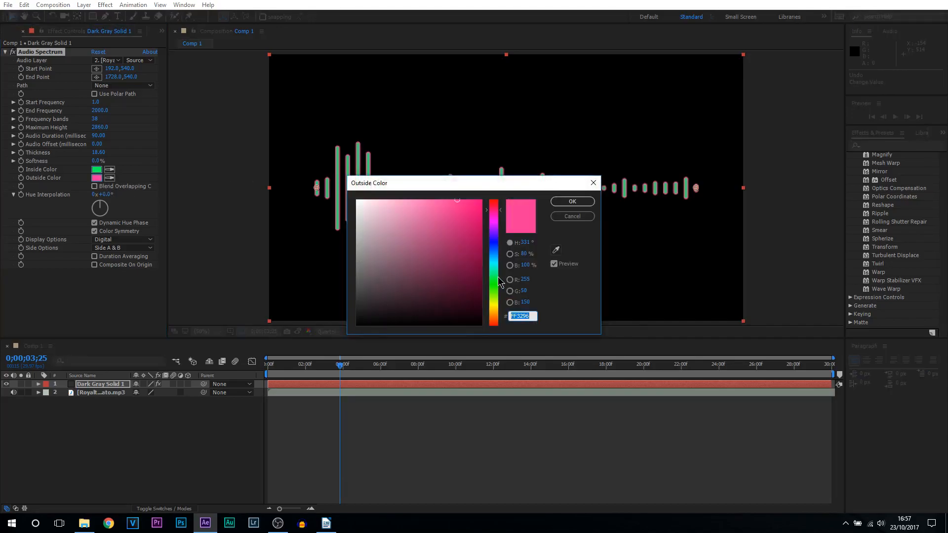
left_click(572, 201)
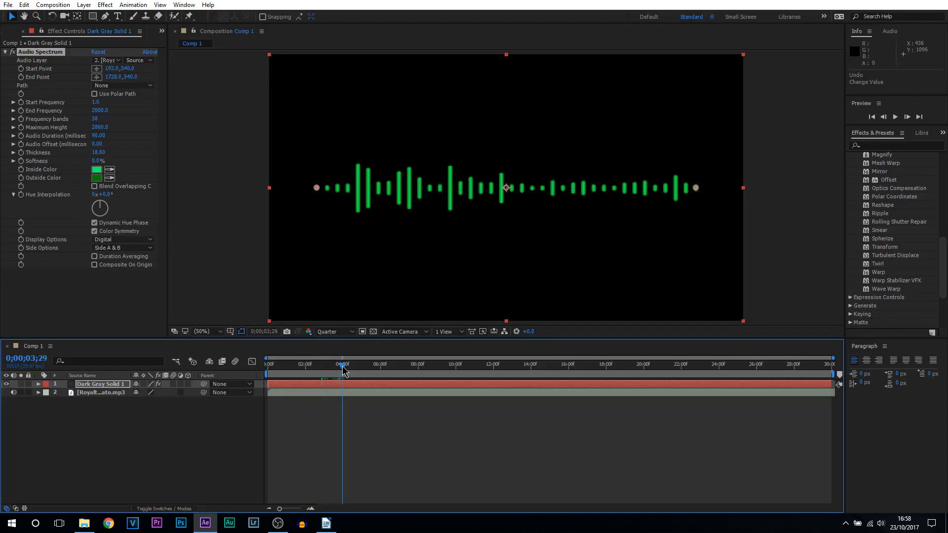
left_click(340, 365)
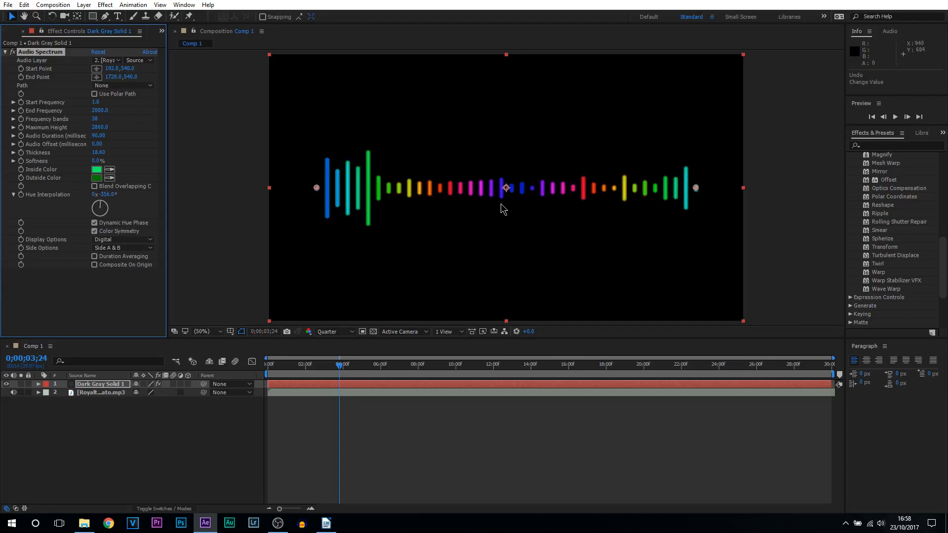
mouse_move(535, 254)
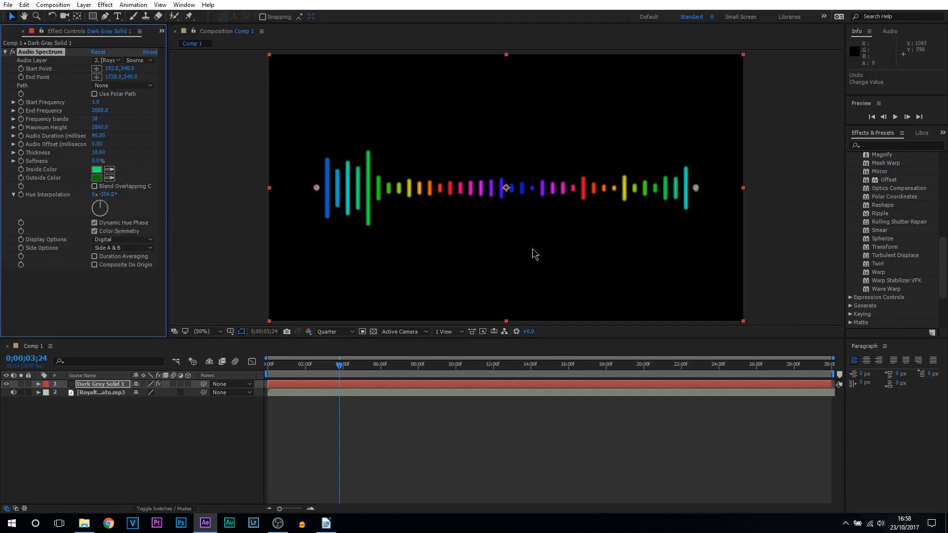
mouse_move(423, 244)
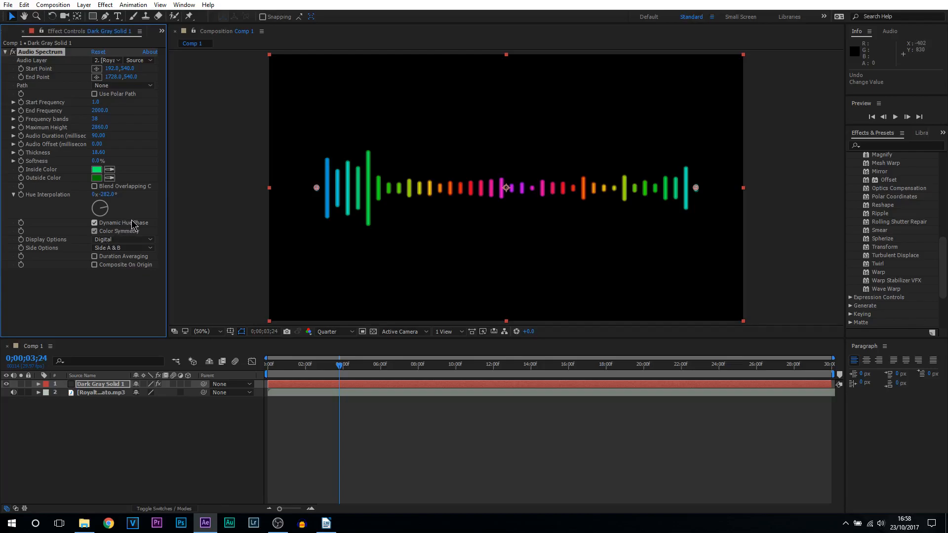
mouse_move(129, 226)
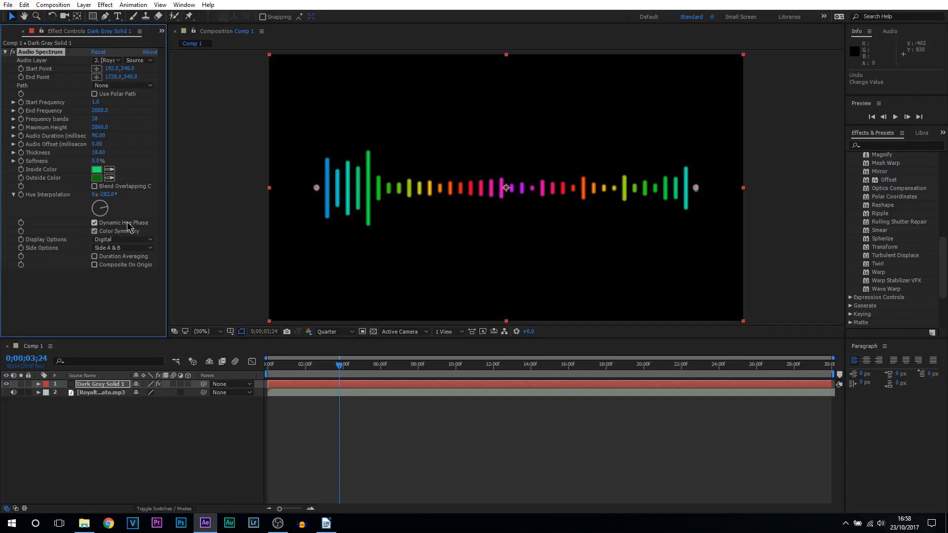
Step: Toggle Dynamic Hue Phase off and back on while previewing playback with the music
left_click(95, 222)
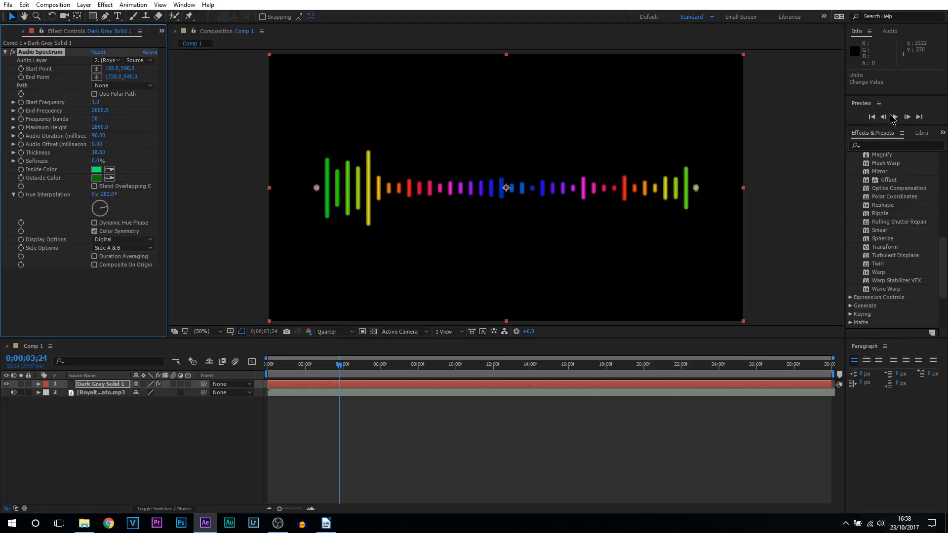
left_click(895, 116)
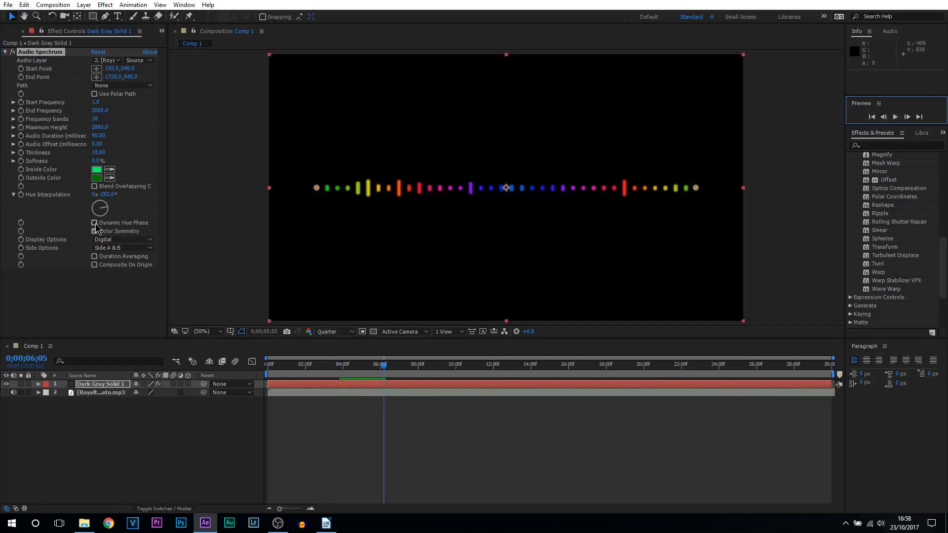
left_click(95, 231)
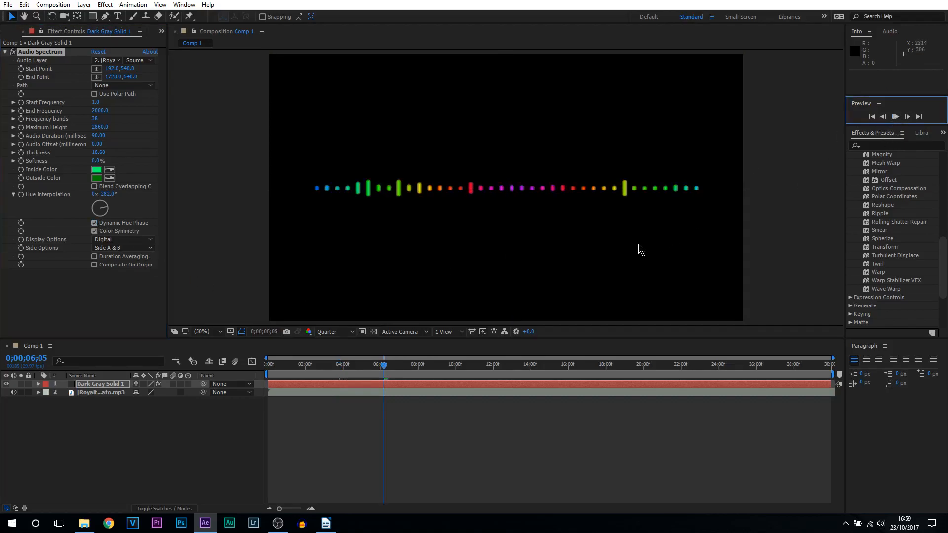
key("Space")
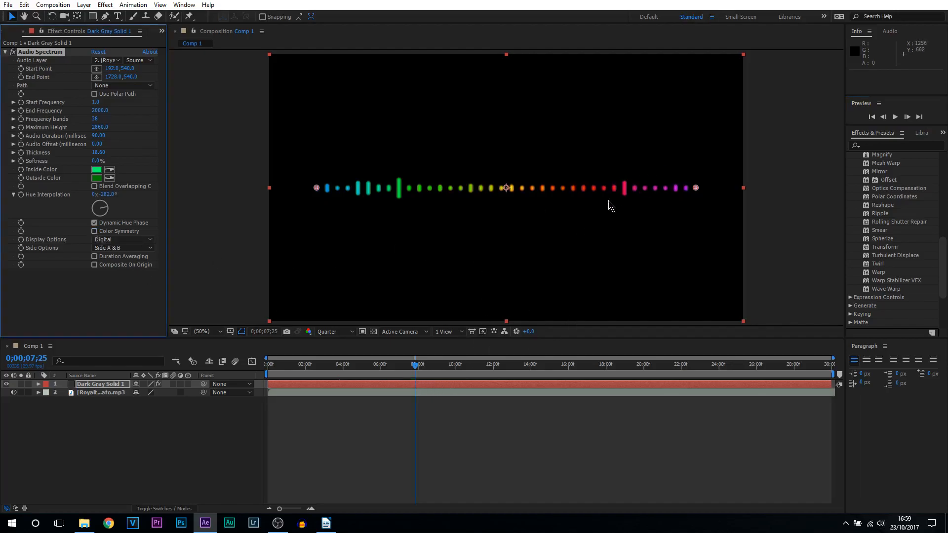
mouse_move(465, 263)
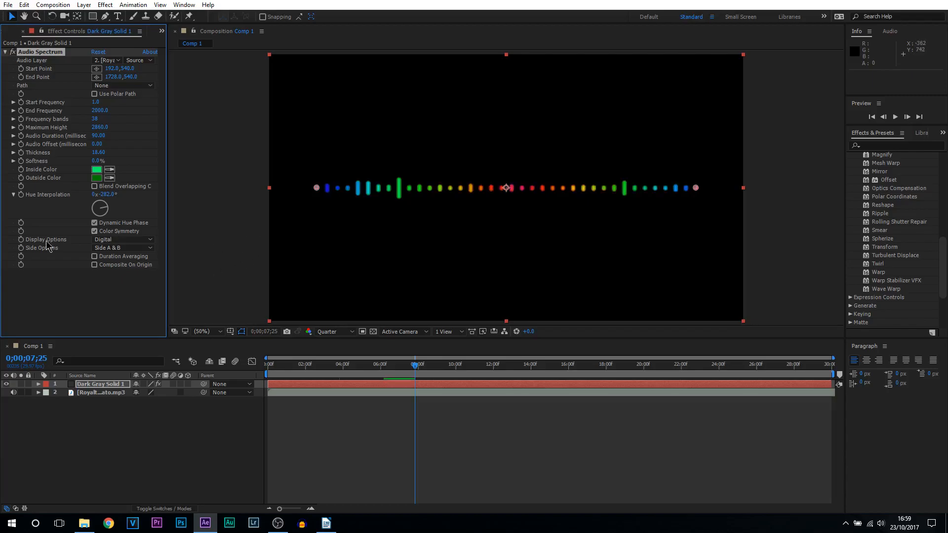
Step: Try Analog Lines and Analog Dots display options before settling on Digital bars
left_click(124, 239)
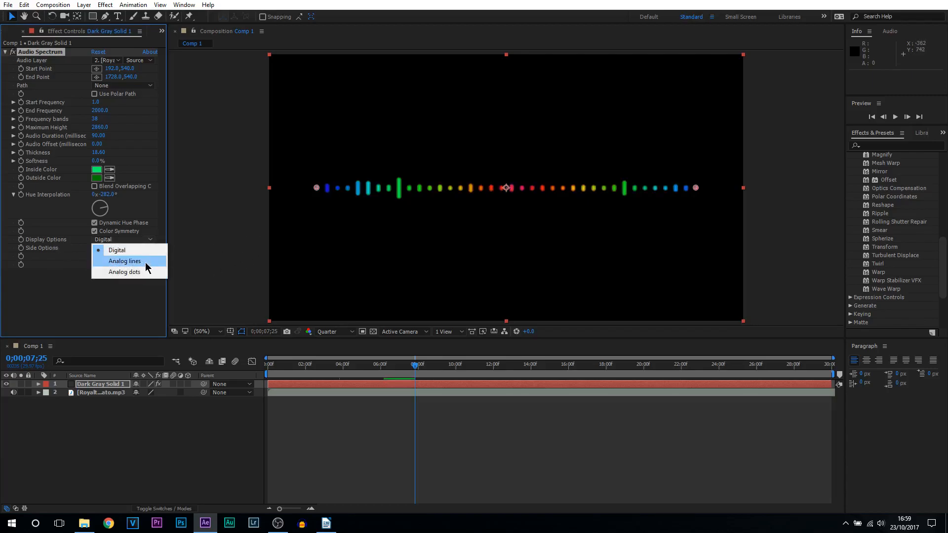
left_click(124, 260)
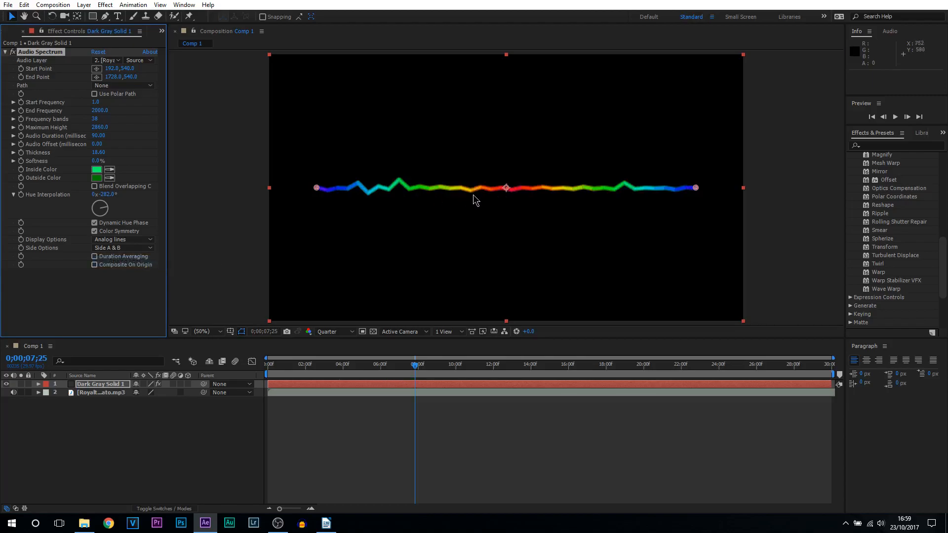
left_click(124, 239)
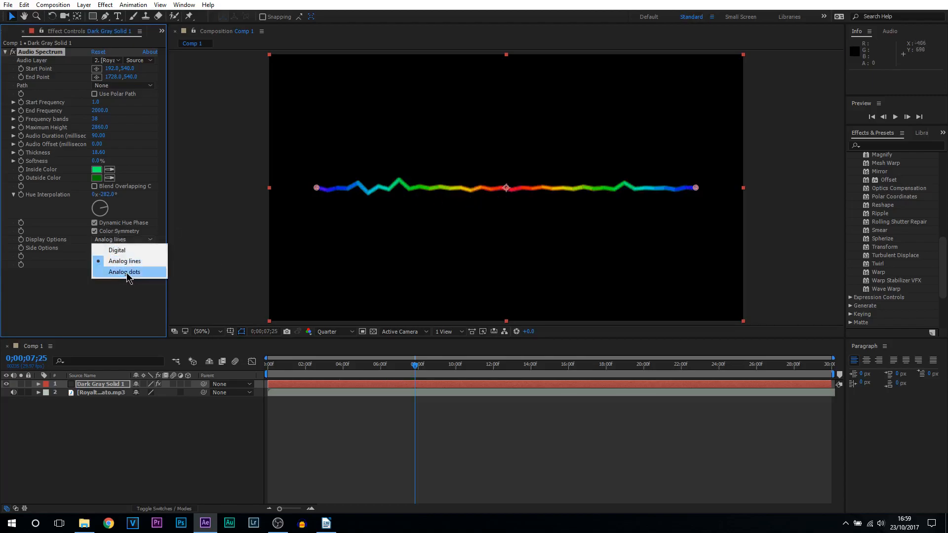
left_click(124, 272)
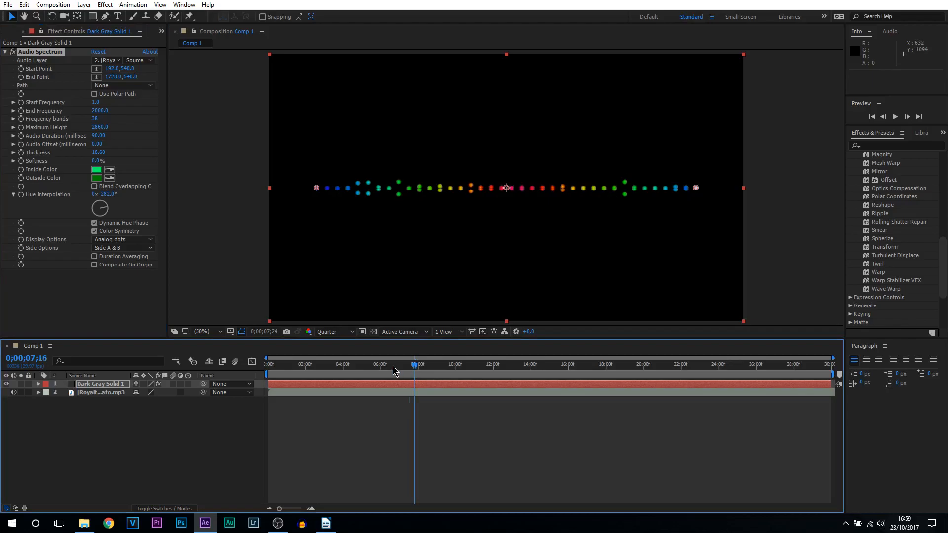
left_click(452, 364)
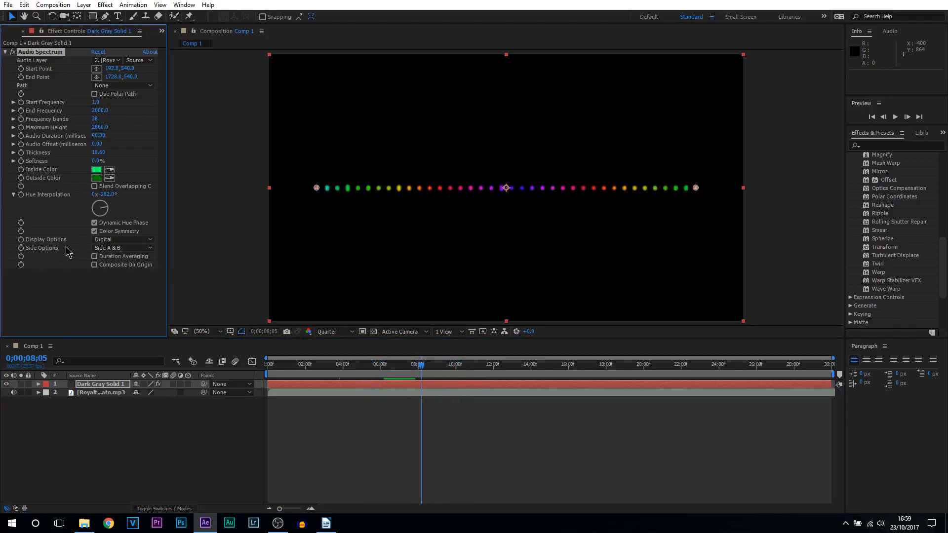
Step: Test Side B then set Side Options to Side A so bars rise on one side only
left_click(123, 248)
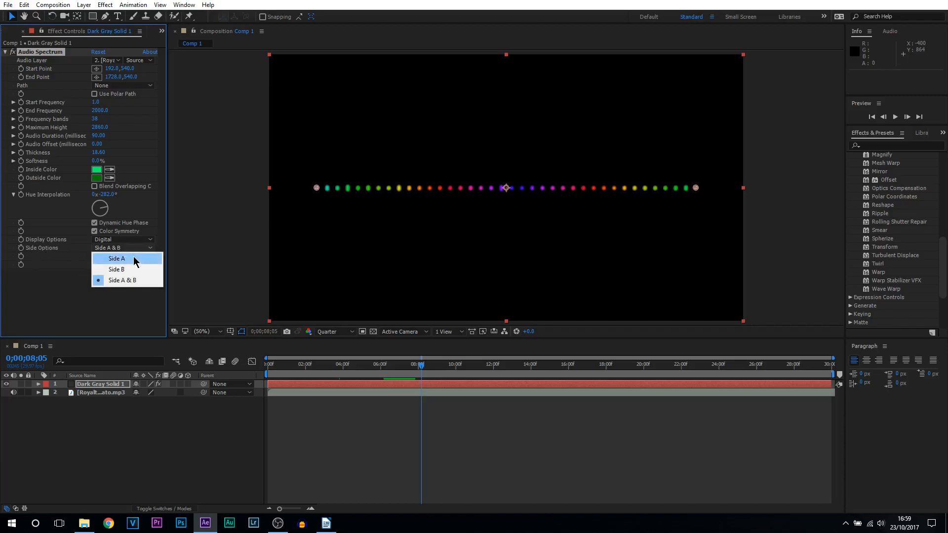
mouse_move(128, 280)
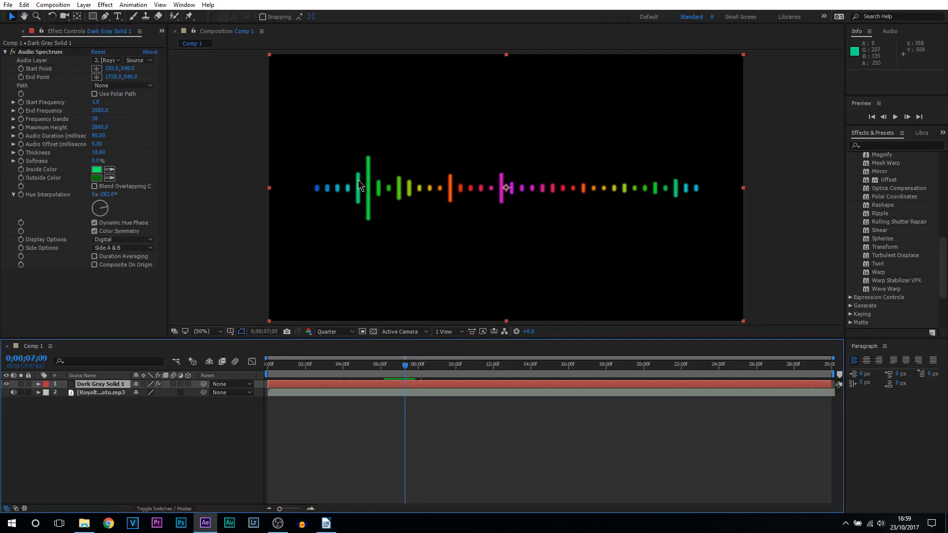
mouse_move(365, 219)
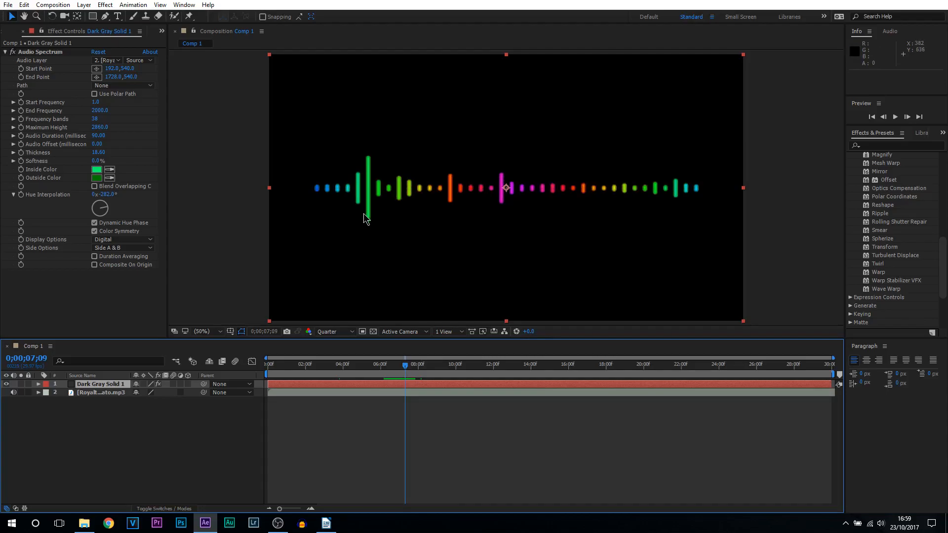
left_click(122, 247)
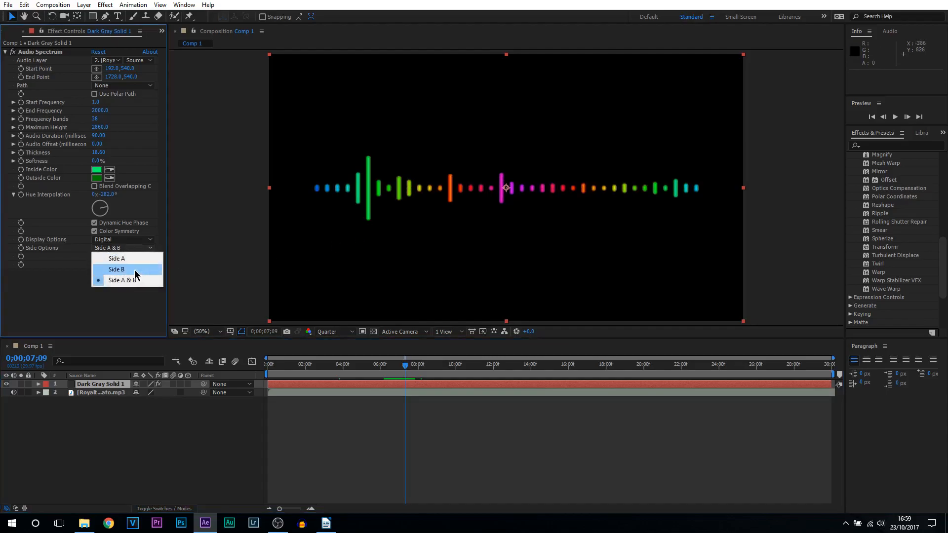
left_click(116, 269)
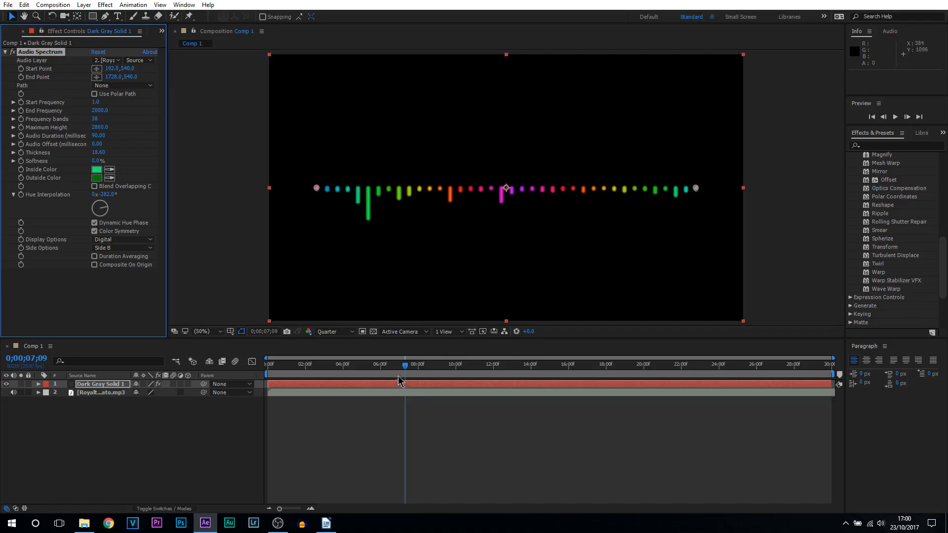
left_click(456, 365)
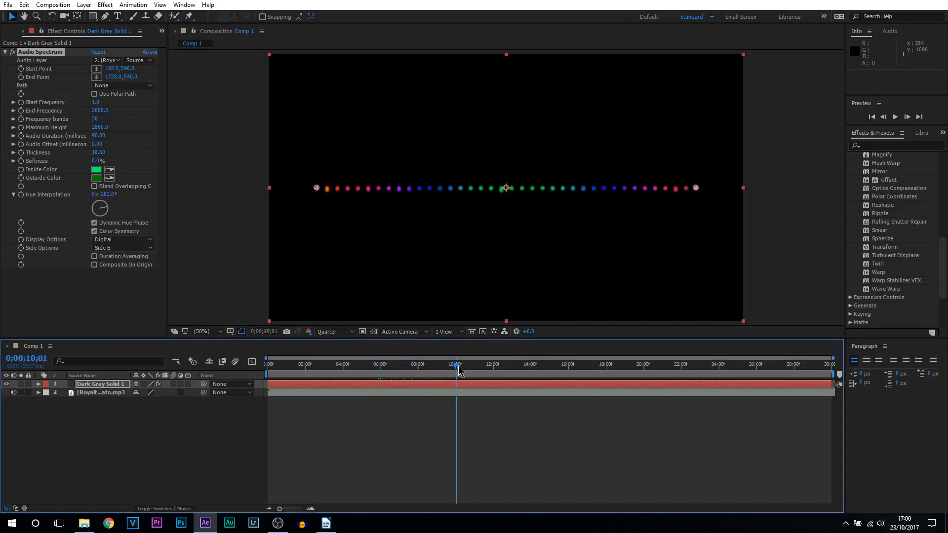
left_click(416, 365)
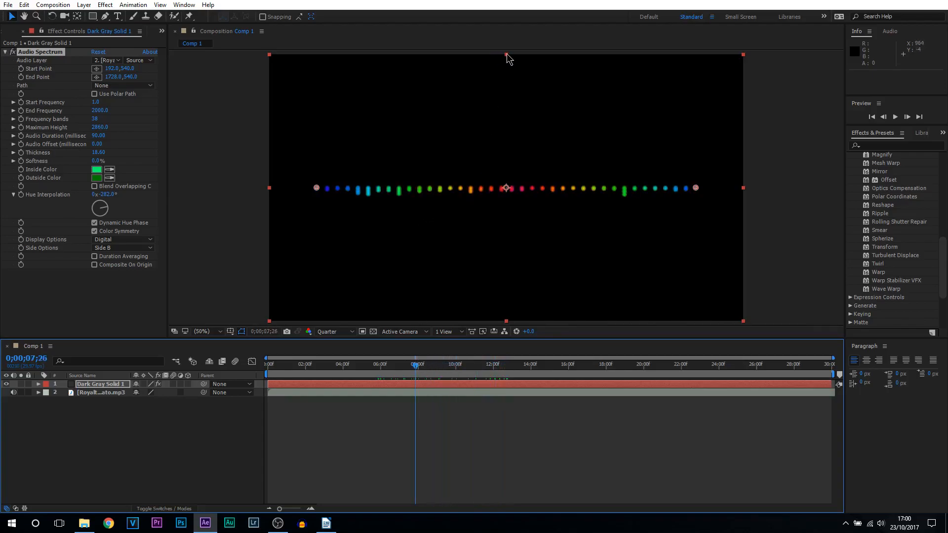
left_click(124, 246)
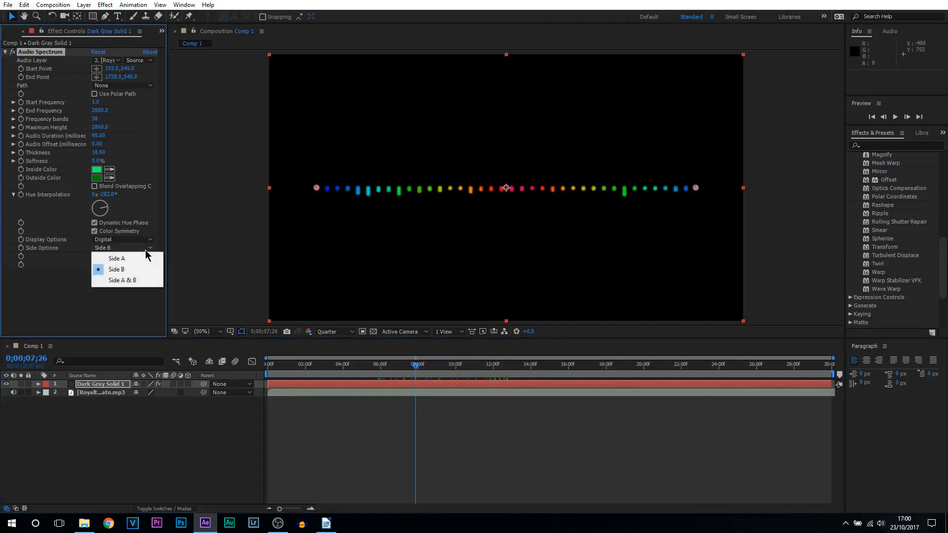
left_click(115, 258)
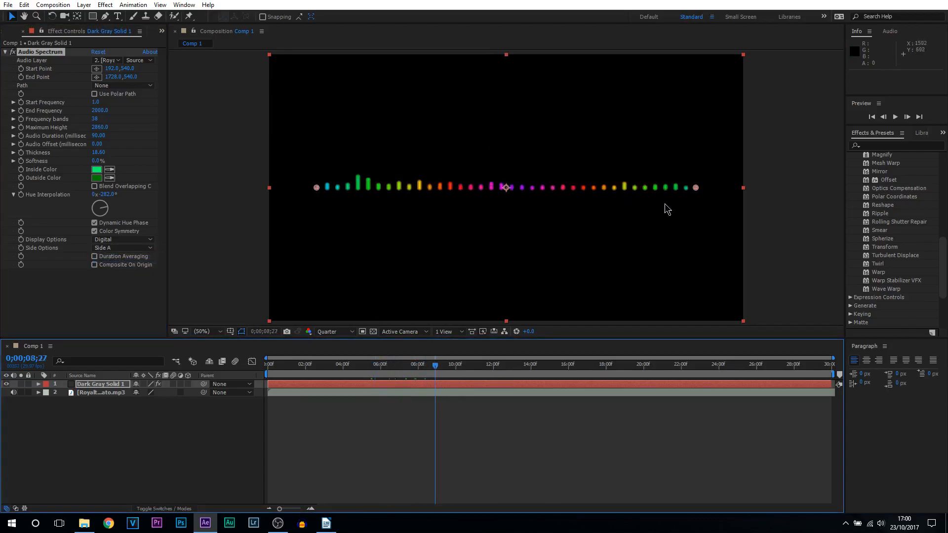
left_click(401, 364)
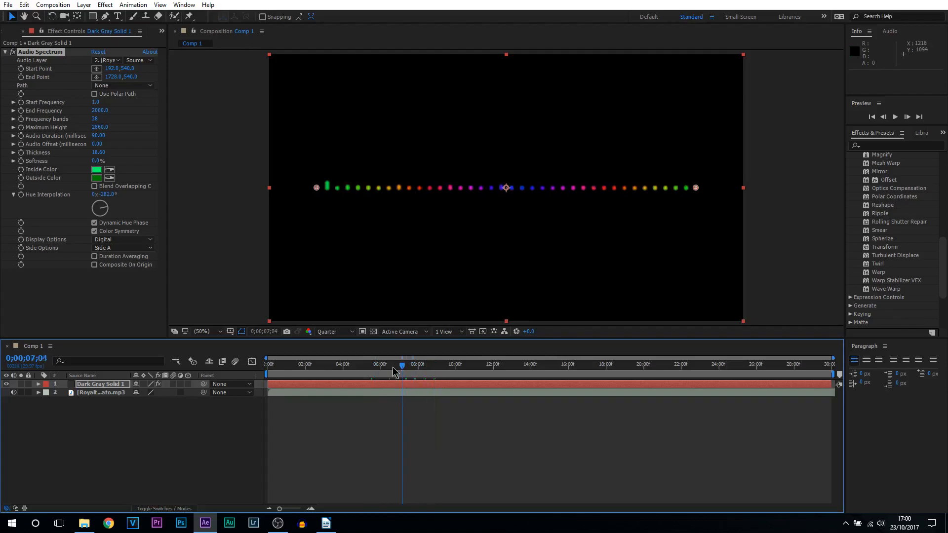
left_click(461, 364)
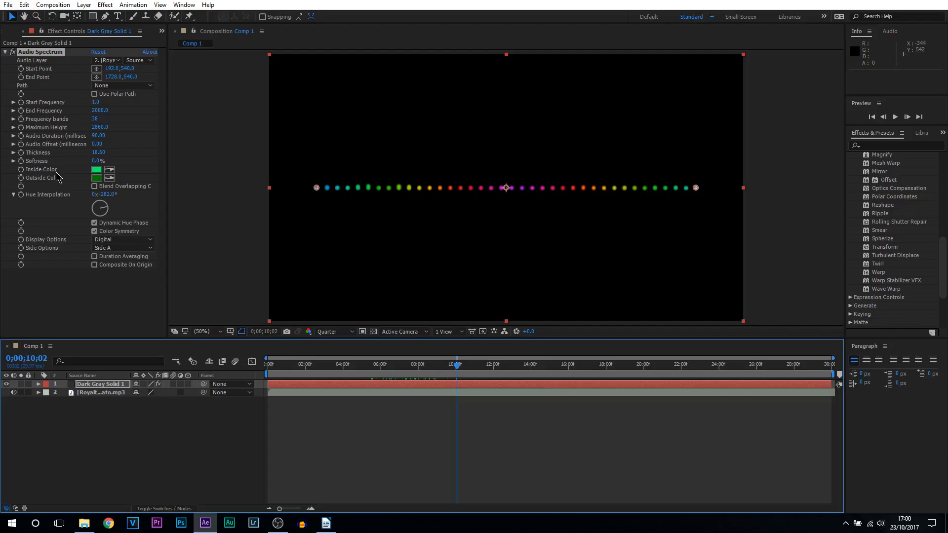
mouse_move(300, 220)
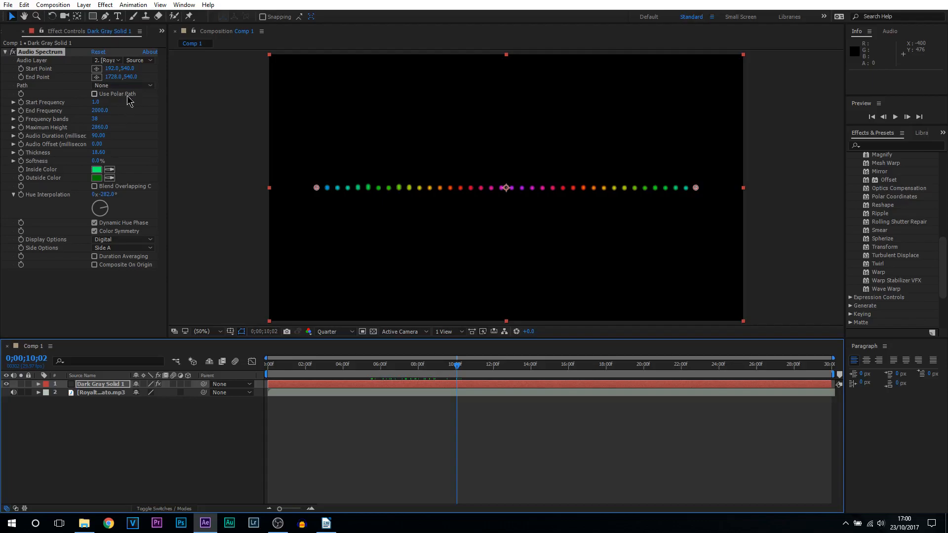
mouse_move(546, 205)
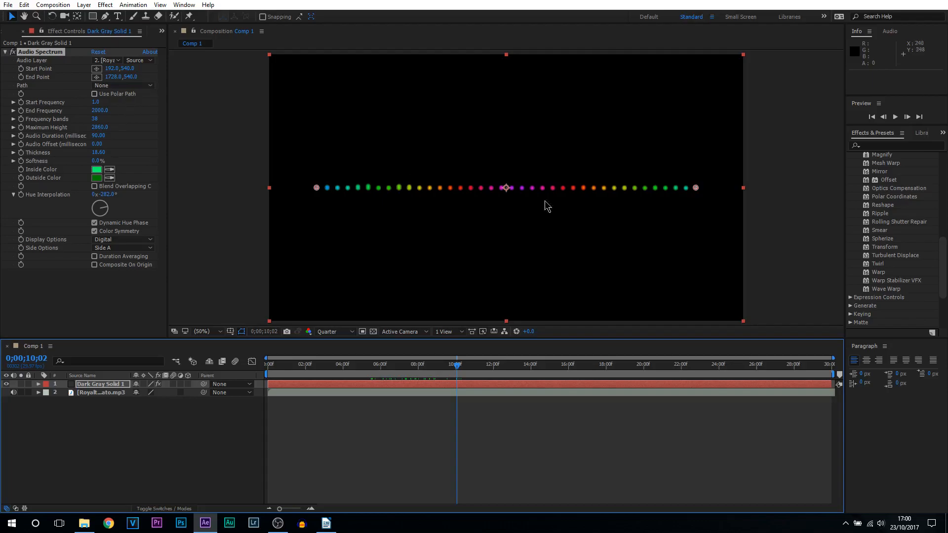
scroll("down", 3)
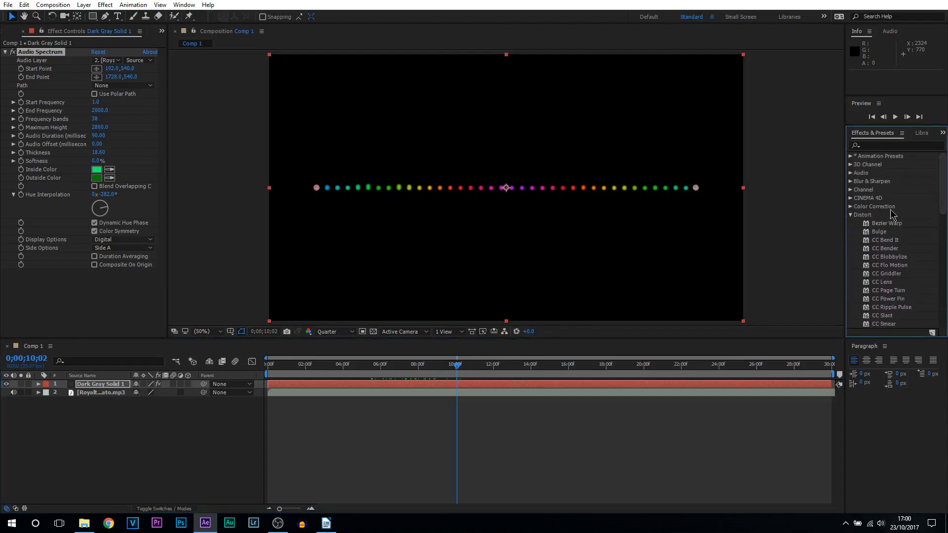
scroll("down", 3)
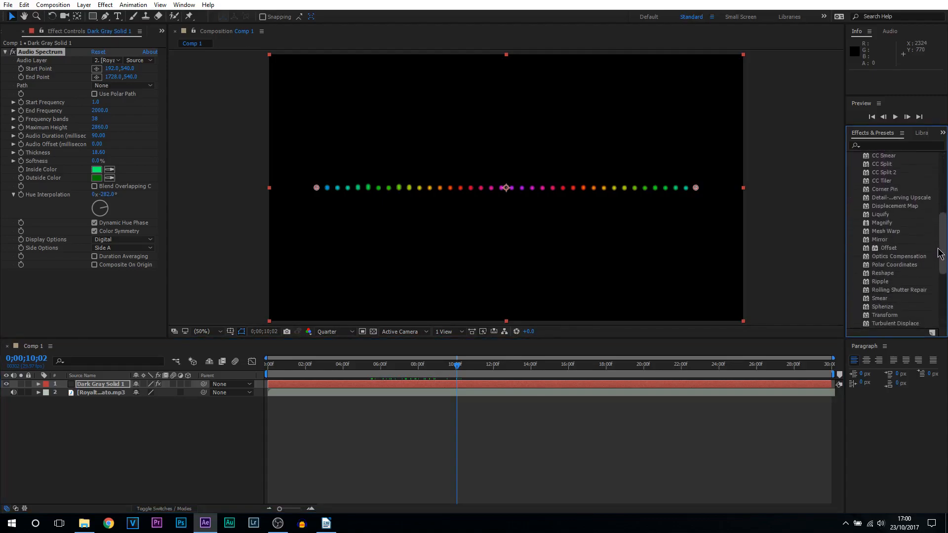
scroll("down", 3)
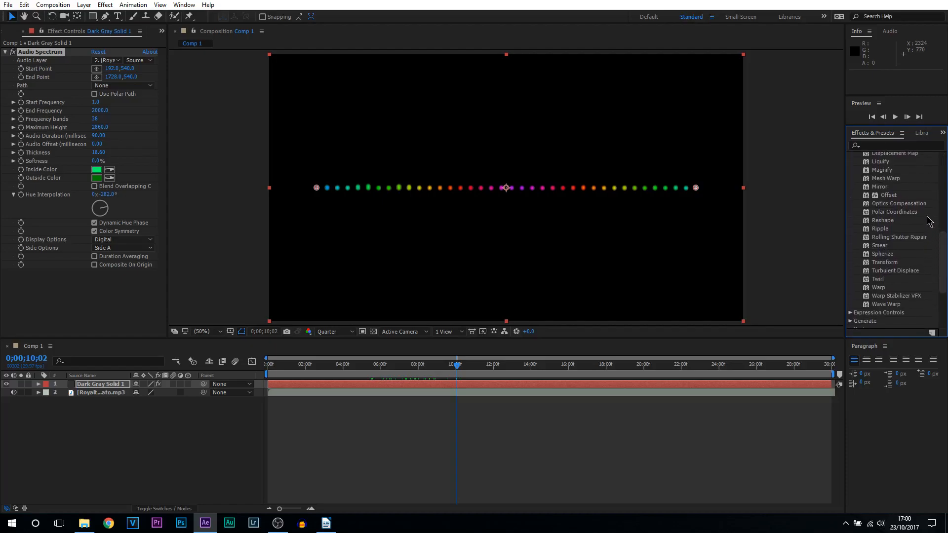
left_click_drag(894, 211, 675, 208)
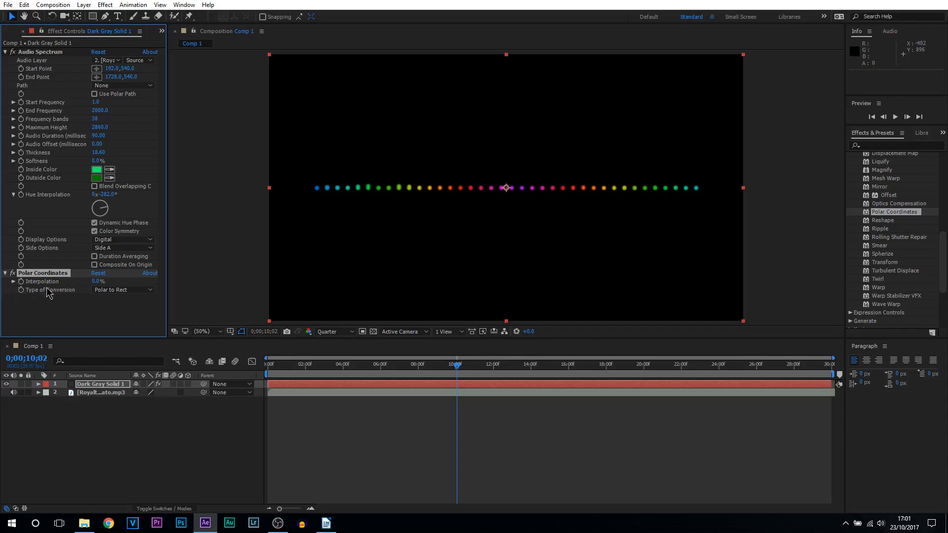
mouse_move(65, 297)
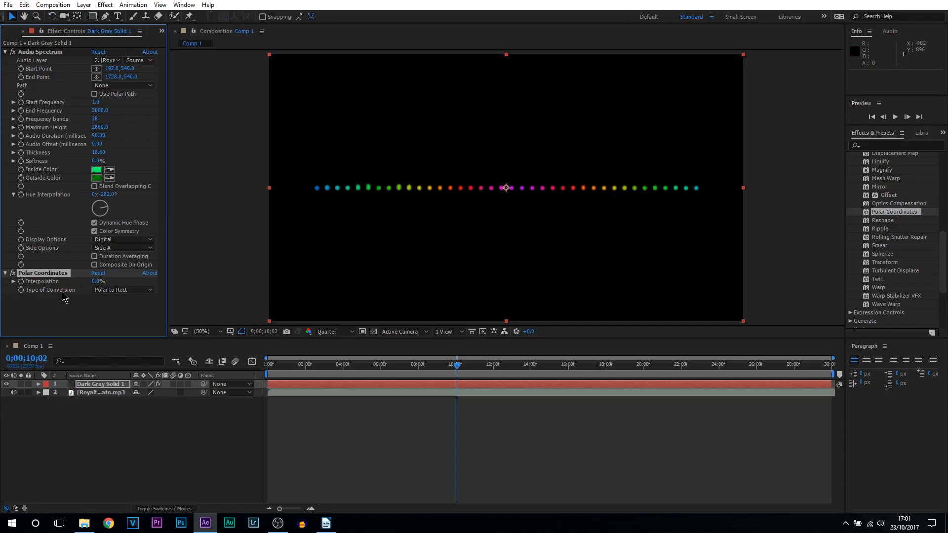
left_click(123, 289)
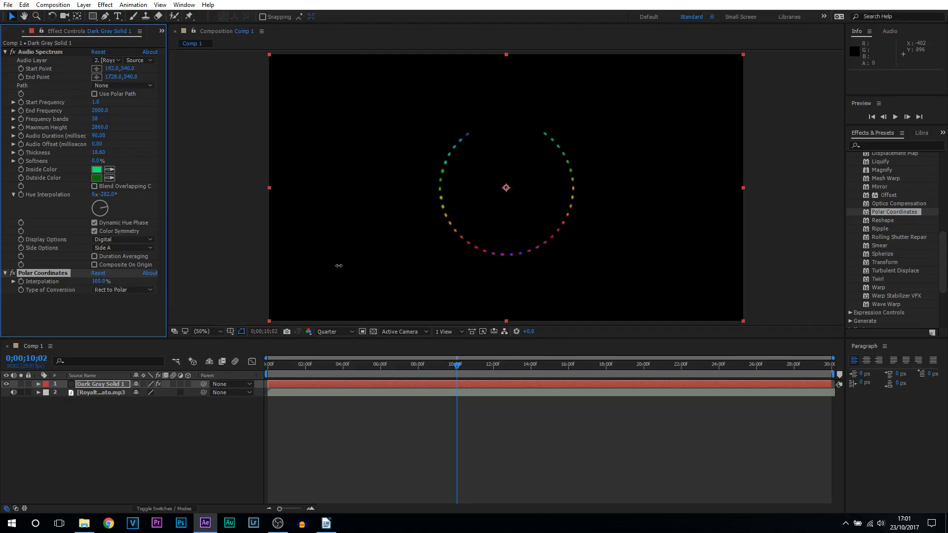
mouse_move(462, 379)
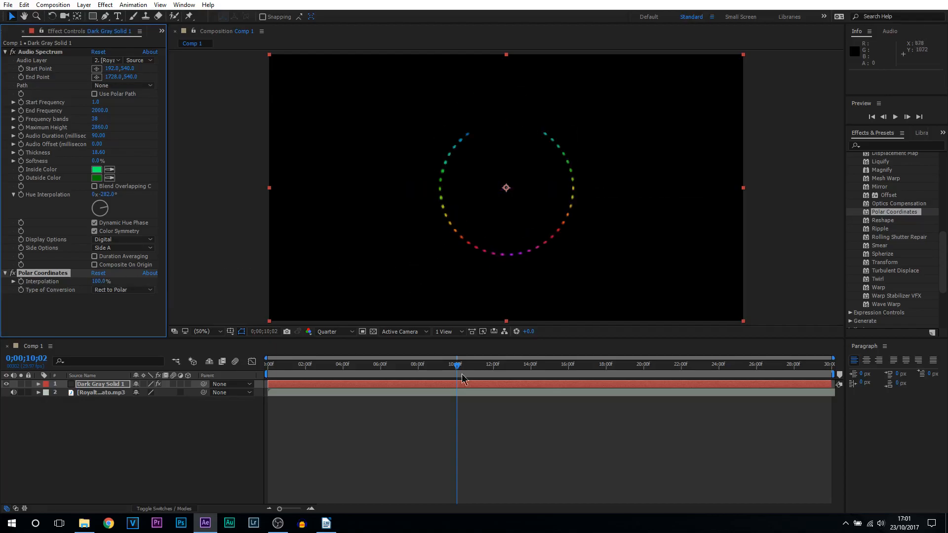
left_click_drag(456, 369, 439, 369)
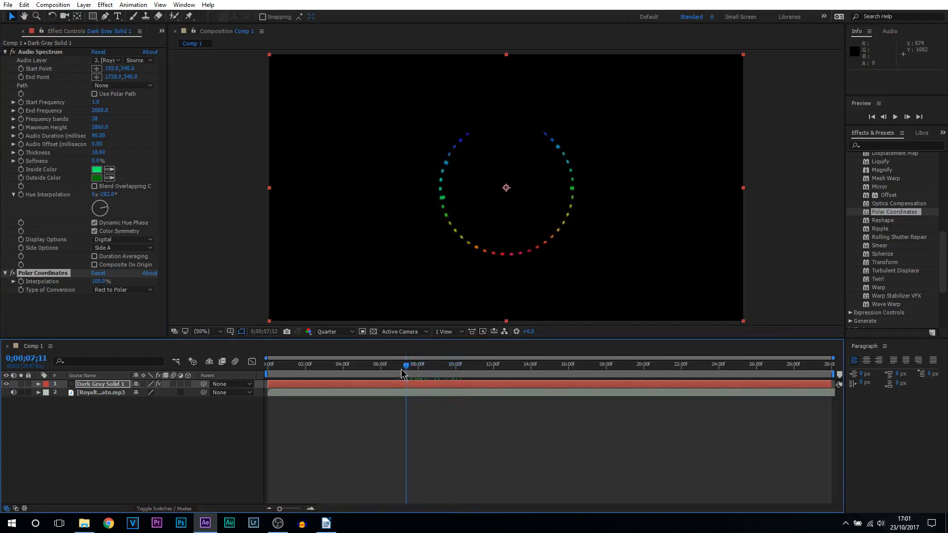
left_click_drag(405, 365, 393, 365)
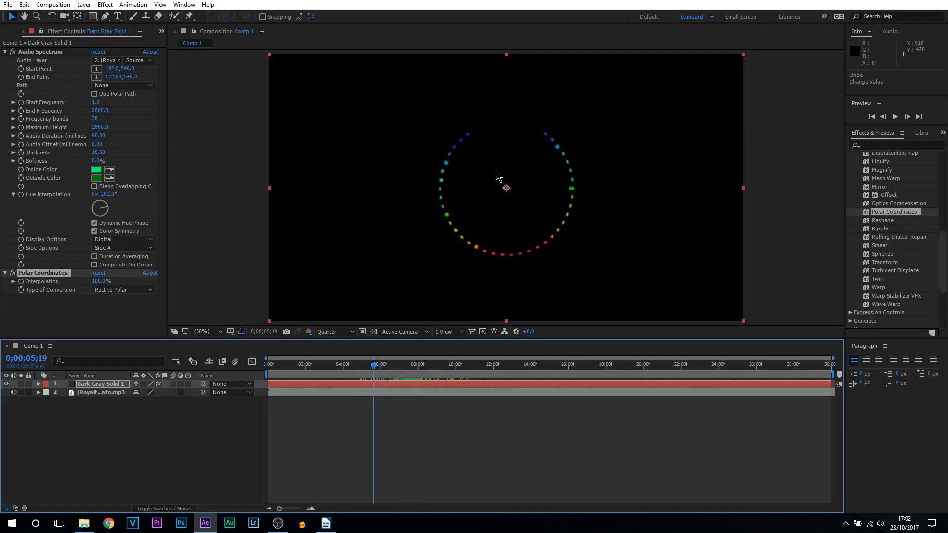
mouse_move(53, 72)
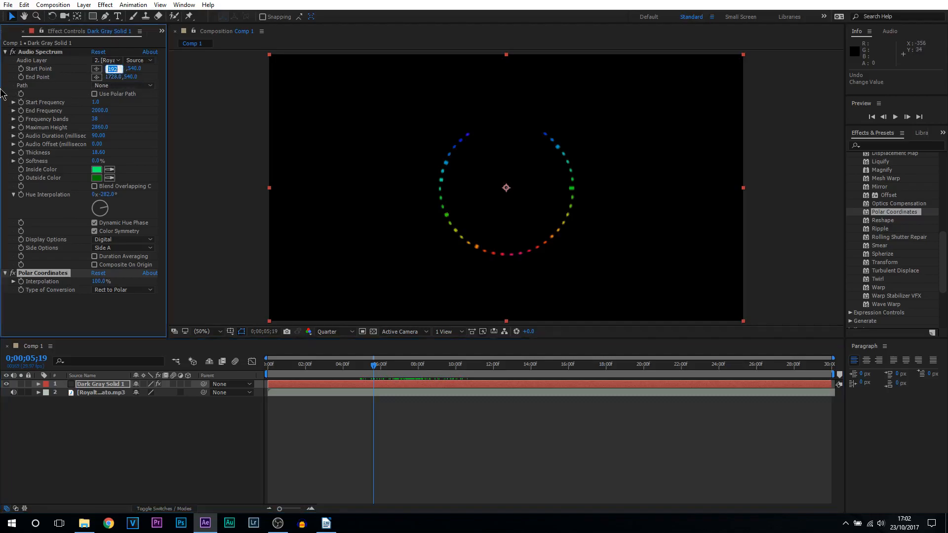
Step: Set the Audio Spectrum Start Point X to 10 so the ring closes at the left edge
type("10.0")
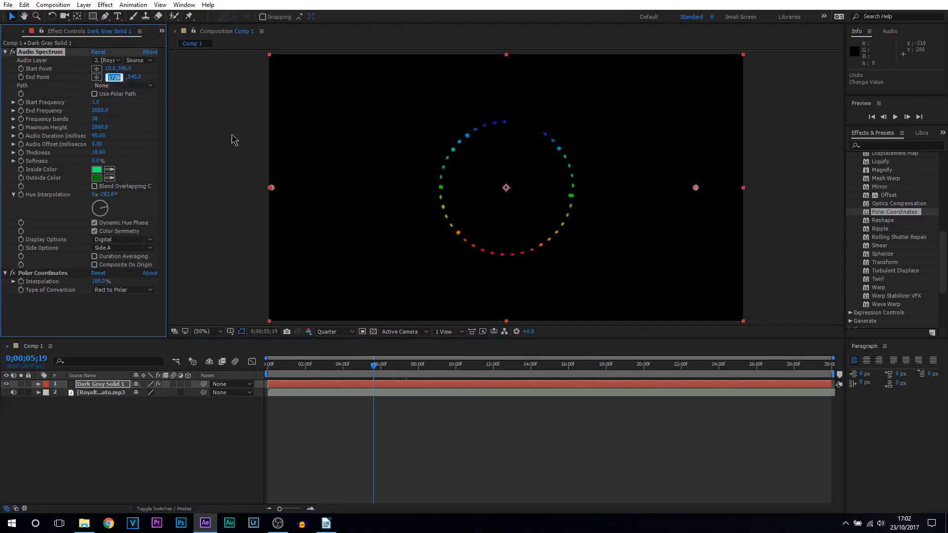
mouse_move(292, 170)
type("1982")
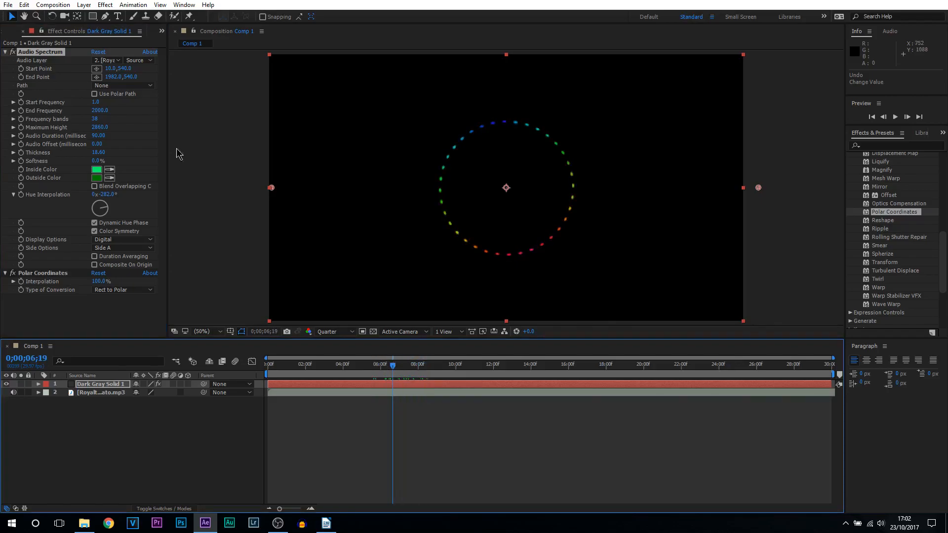
mouse_move(65, 108)
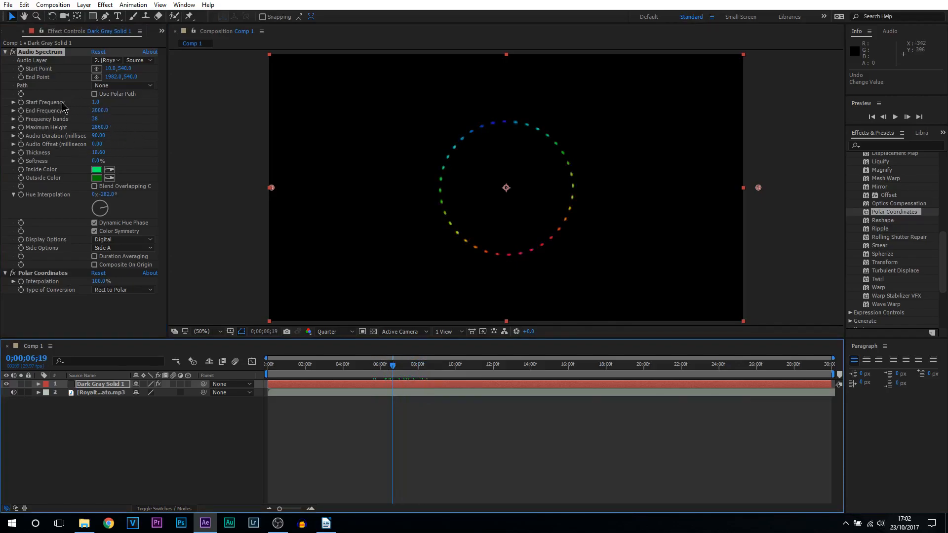
Step: Set Start Frequency 10 and End Frequency 500, scrubbing to a louder moment in the music
left_click(96, 101)
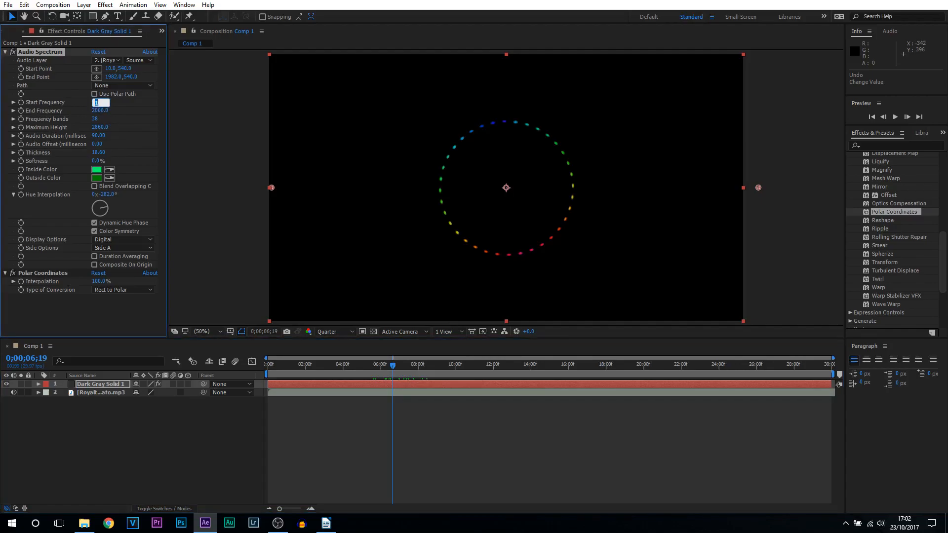
left_click(100, 111)
type("500")
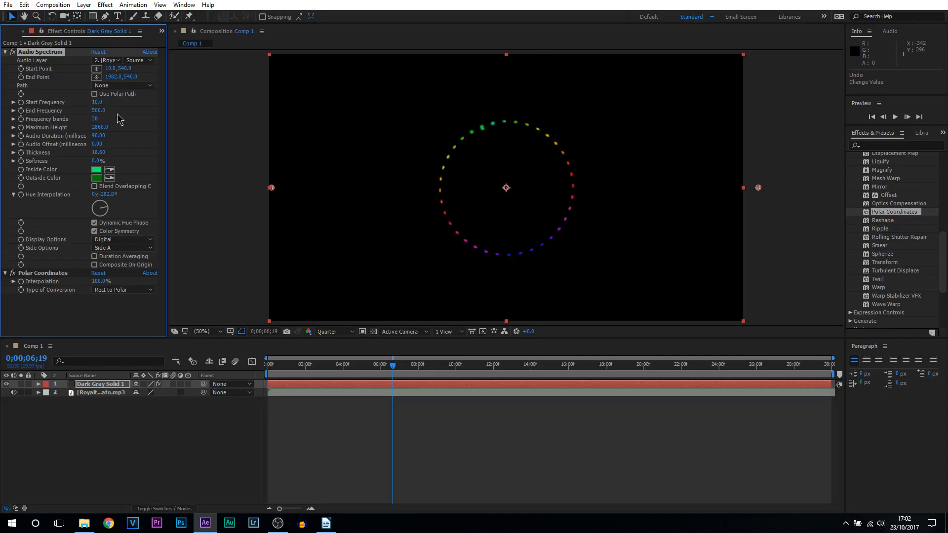
mouse_move(394, 394)
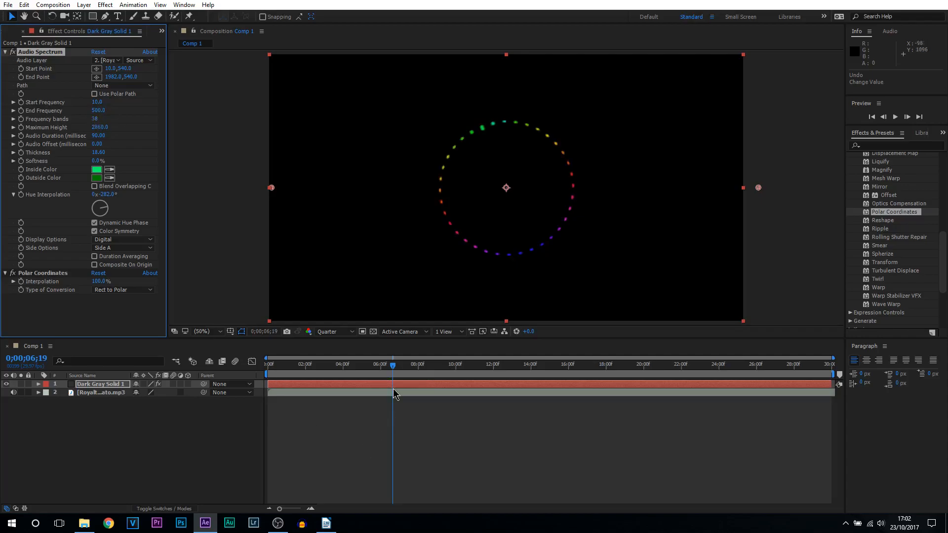
left_click(453, 364)
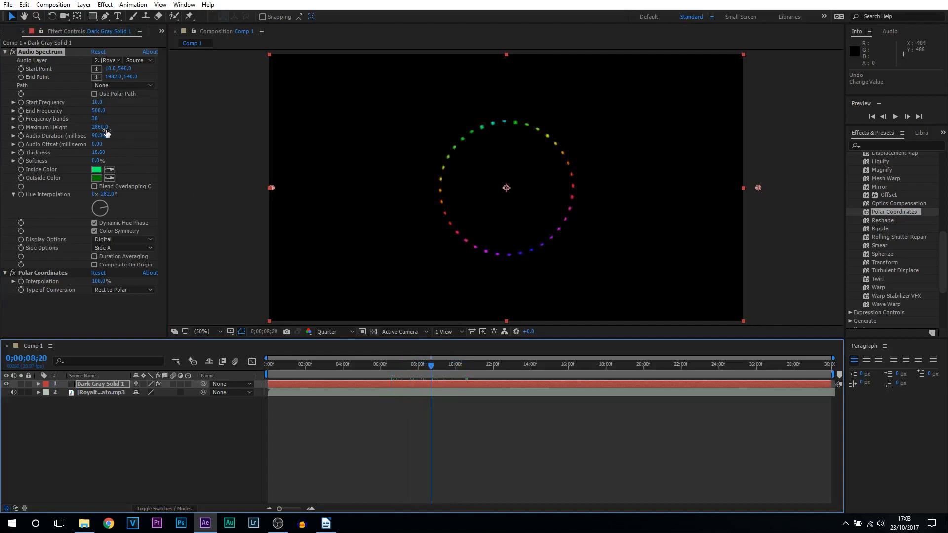
Step: Set Frequency Bands to 75 and Maximum Height to 6500 so the bars spike visibly
left_click(101, 118)
type("75")
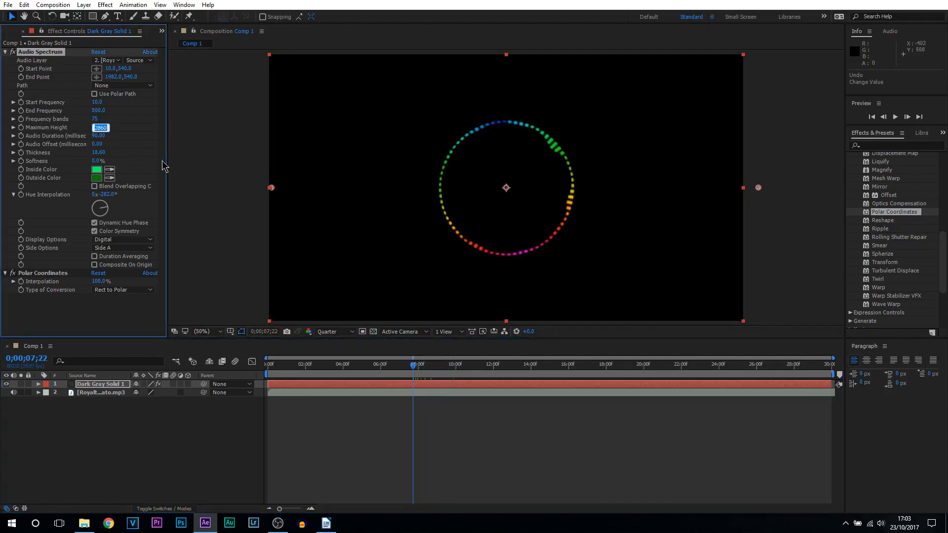
type("650")
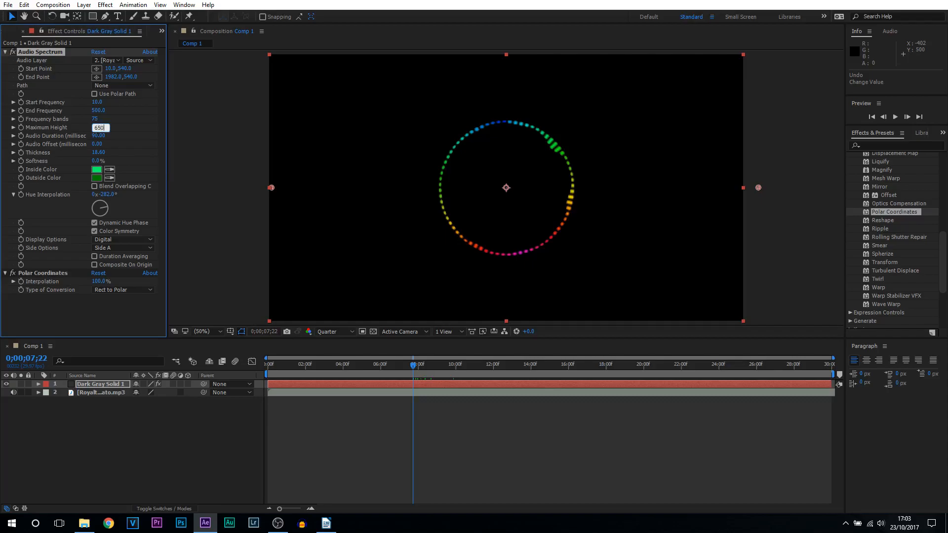
type("6500.0")
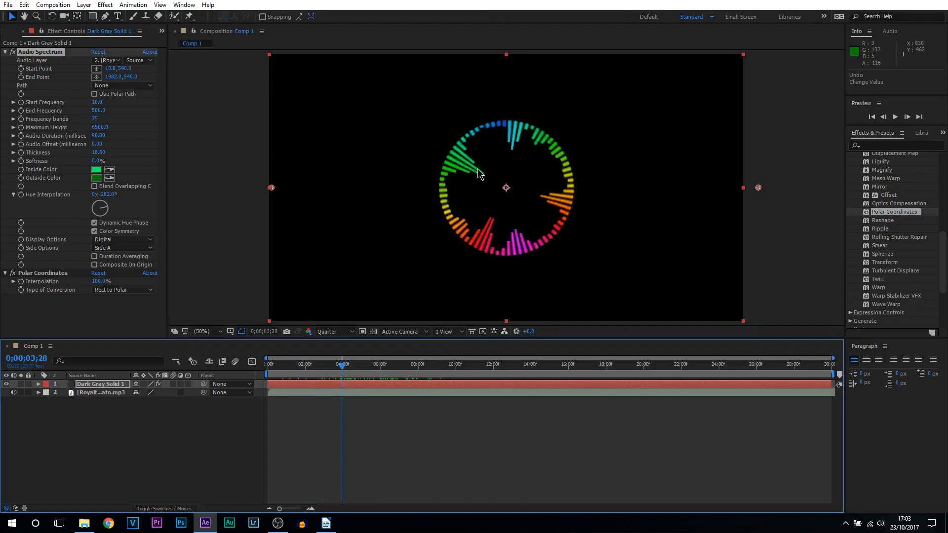
mouse_move(475, 110)
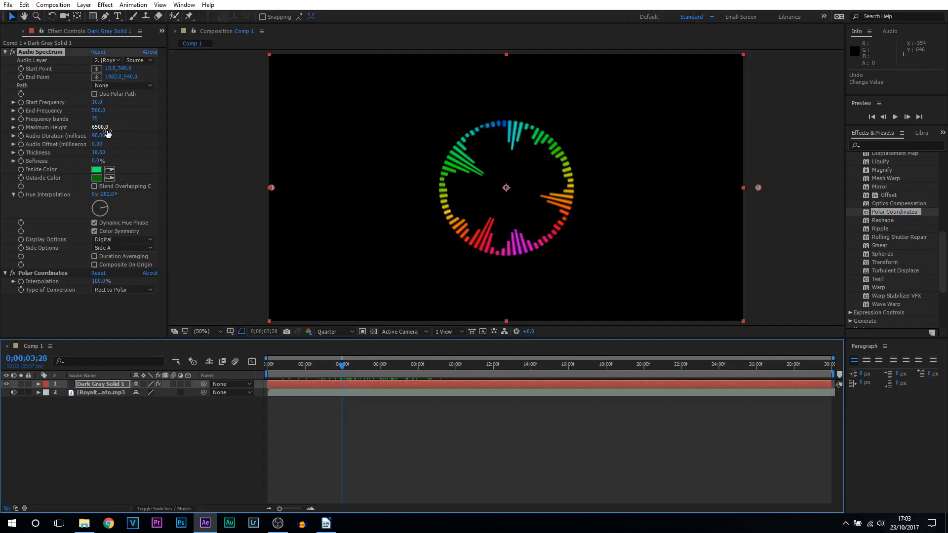
Step: Set Audio Duration 150, Thickness 10 and Hue Interpolation -1x -188° for slimmer recoloured spikes
left_click(99, 135)
type("150")
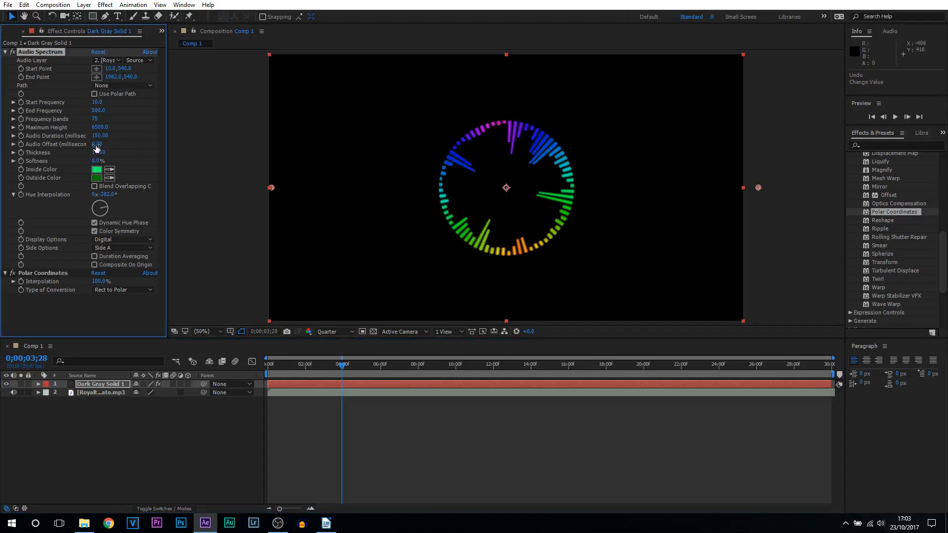
left_click_drag(97, 152, 108, 152)
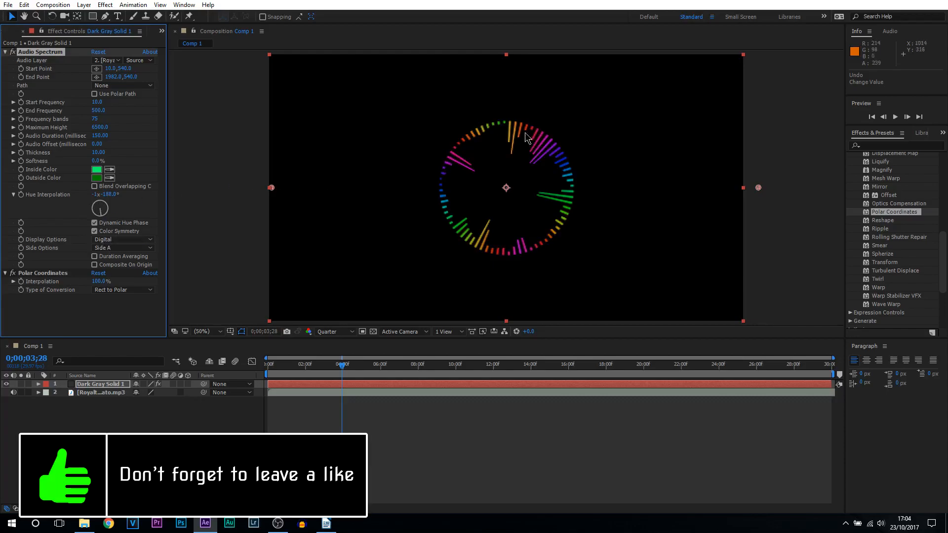
left_click(95, 222)
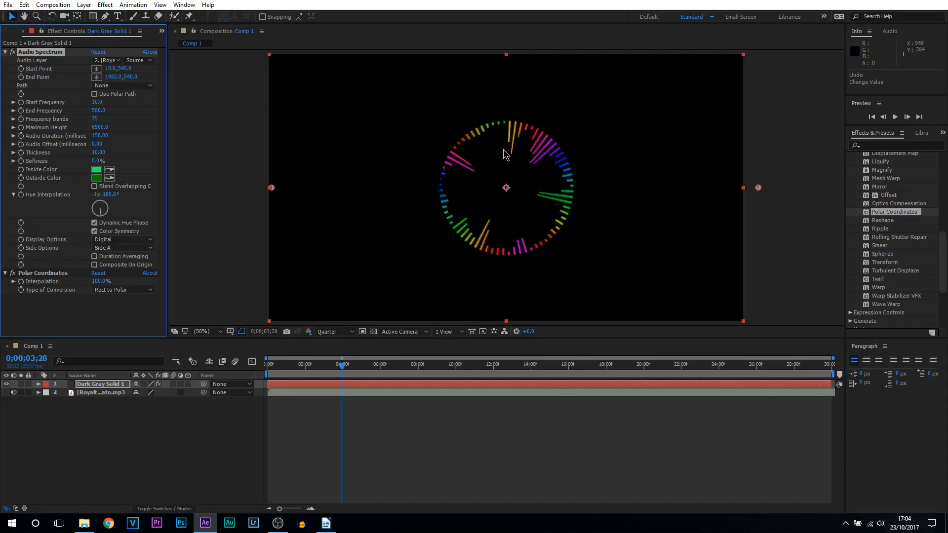
mouse_move(170, 248)
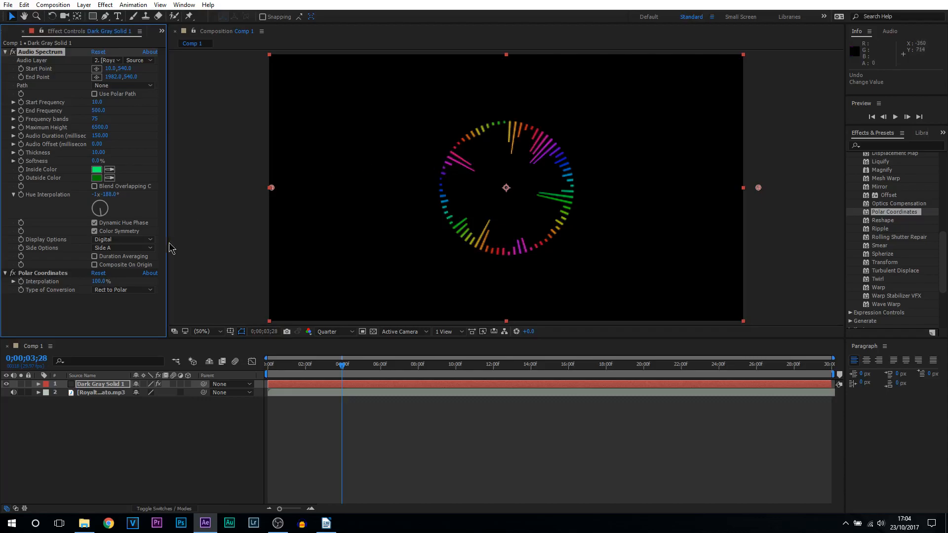
Step: Set Side Options to Side B so bars grow outward, then preview the ring with the music
left_click(123, 248)
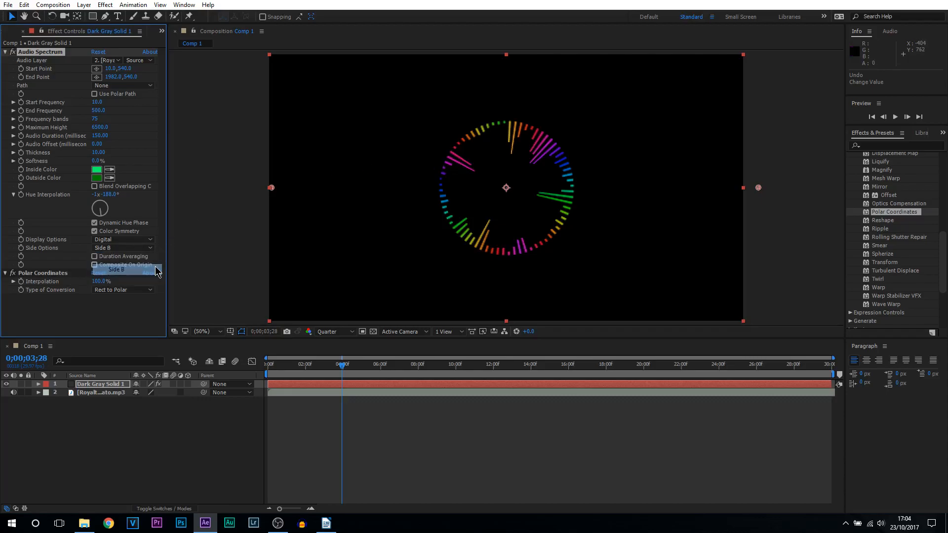
left_click(124, 248)
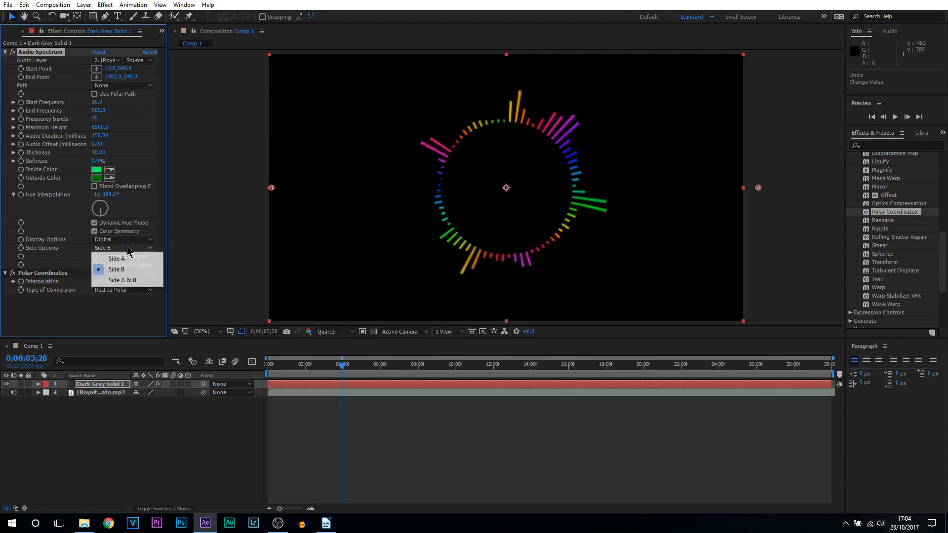
left_click(123, 280)
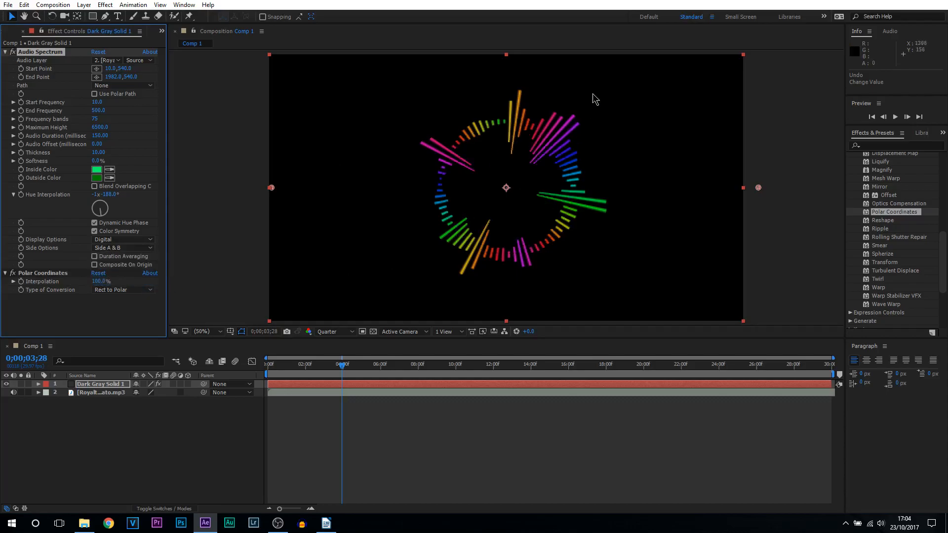
mouse_move(159, 281)
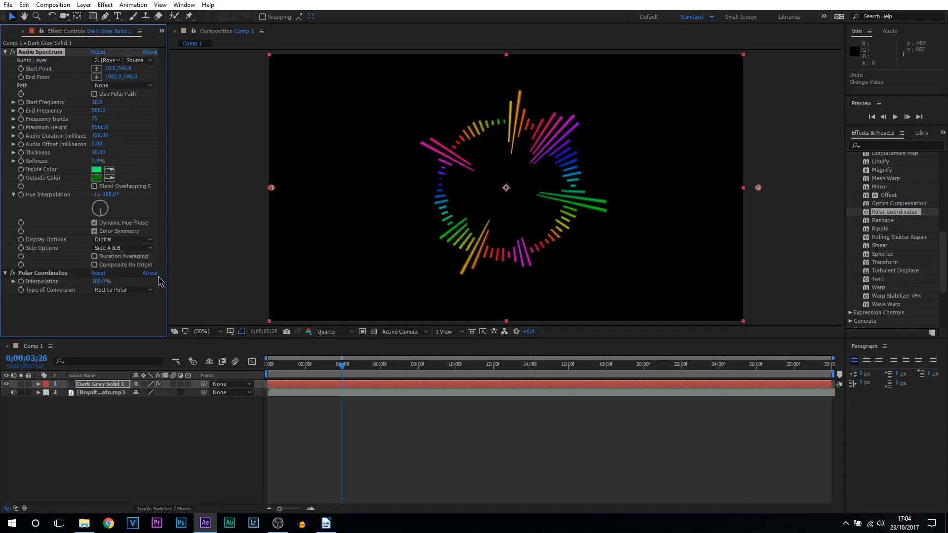
left_click(122, 248)
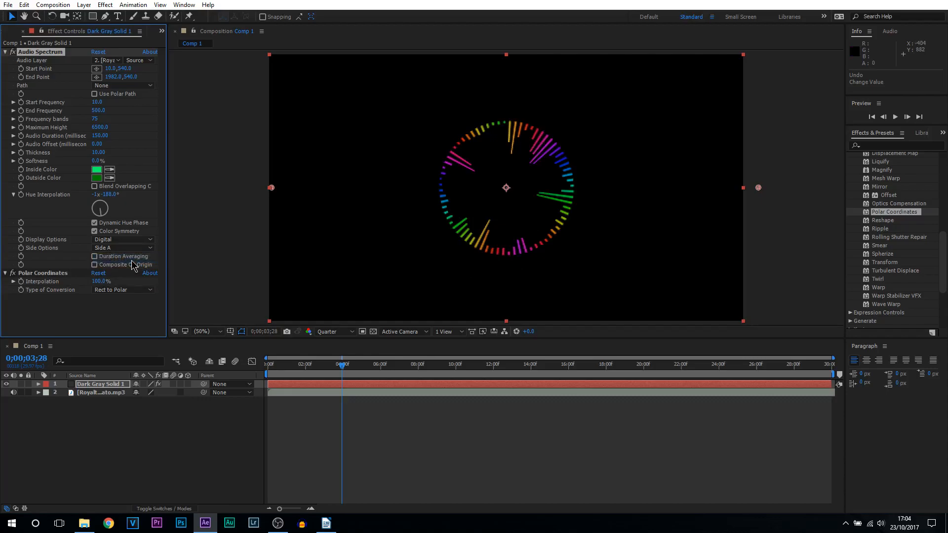
left_click(123, 247)
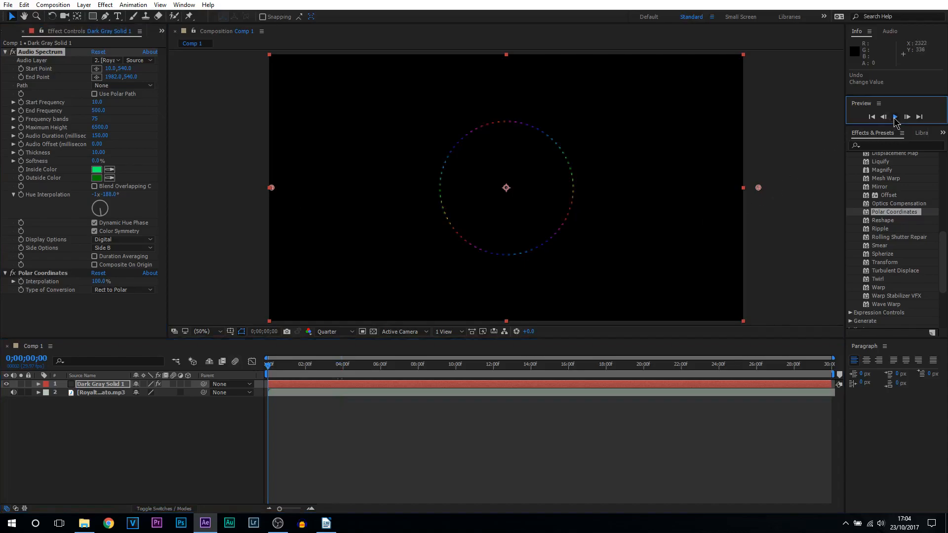
left_click(895, 117)
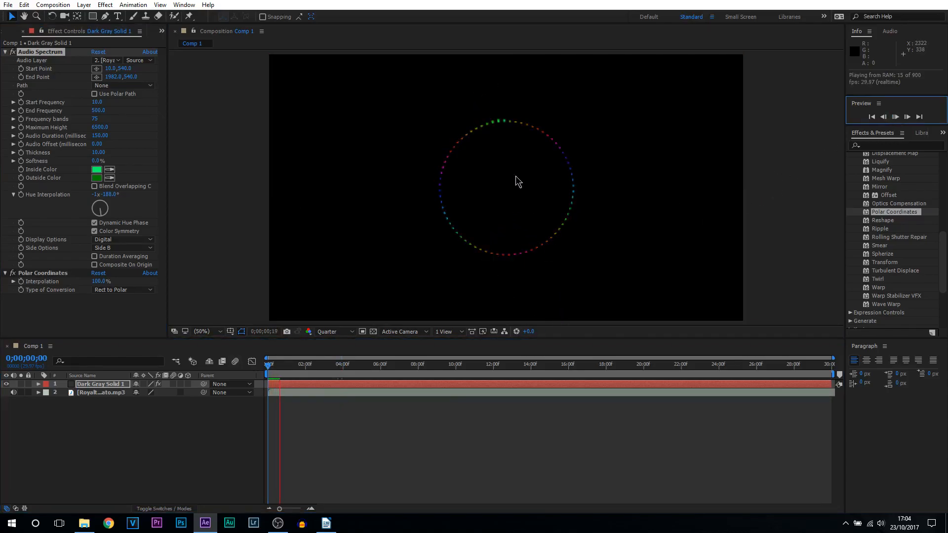